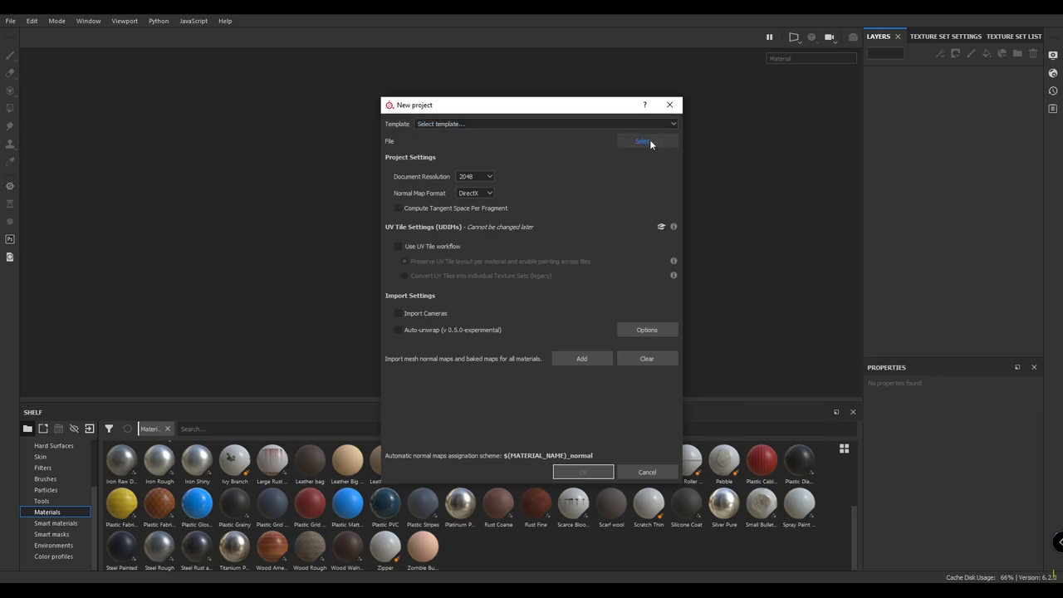
Step: Create a new project from TableFBX.fbx with the chosen document resolution
left_click(644, 141)
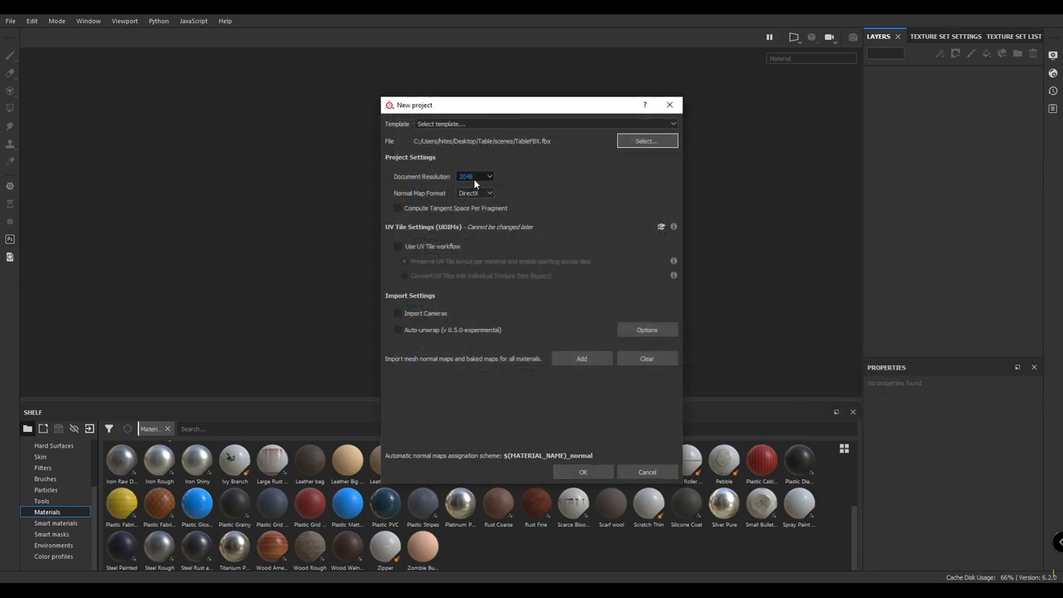
left_click(475, 176)
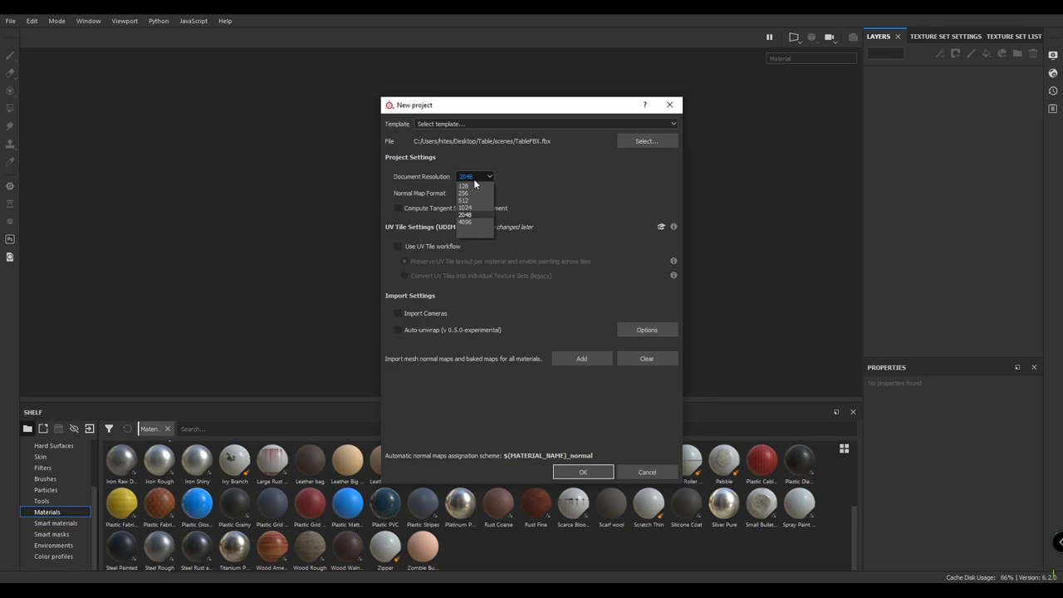
left_click(464, 214)
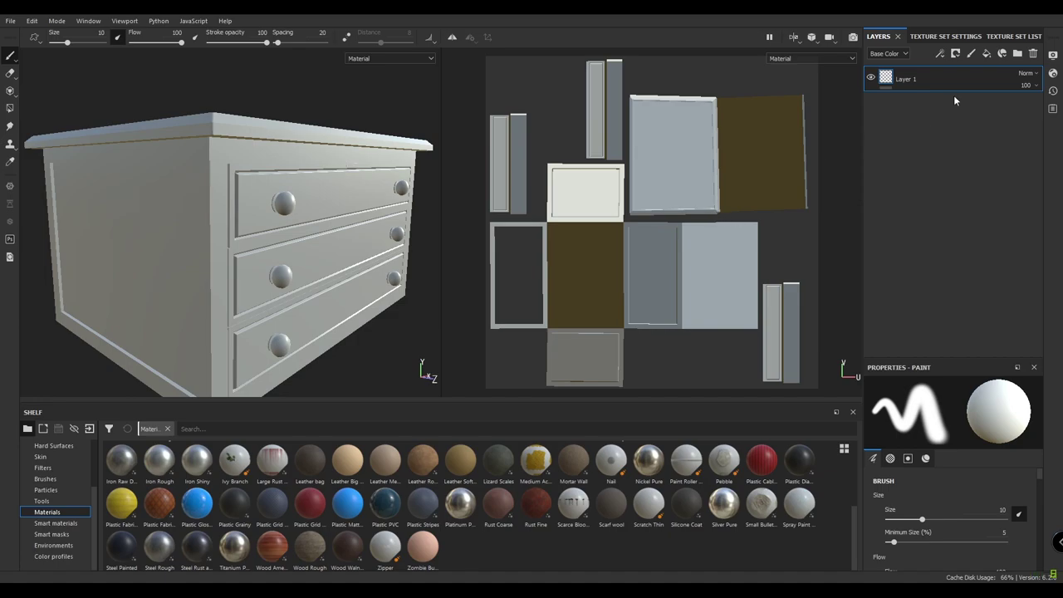
Step: Bake the chest's mesh maps without ID, using 4x4 subsampling antialiasing
left_click(929, 35)
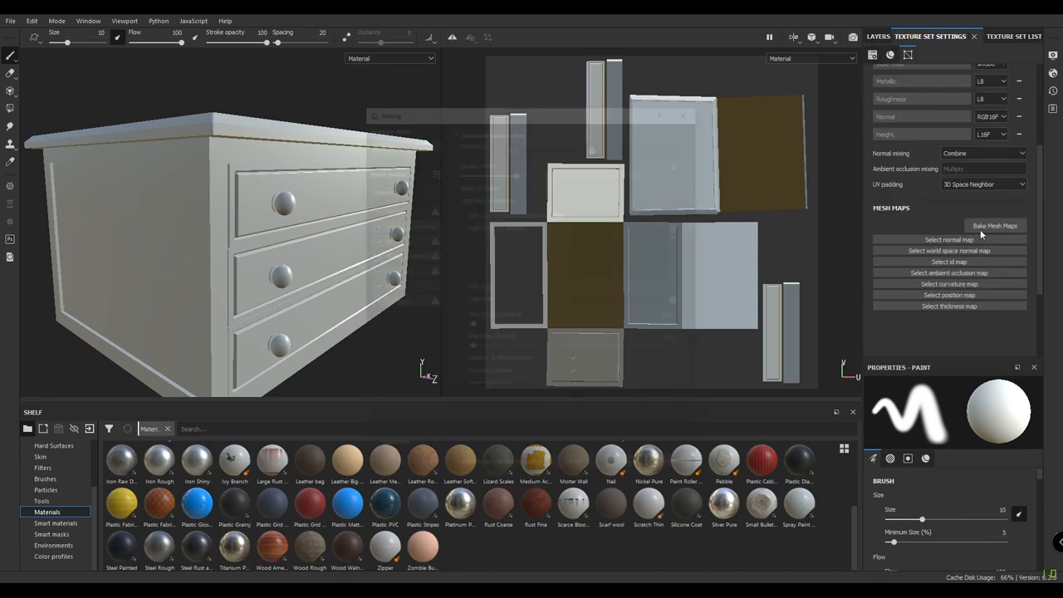
left_click(995, 225)
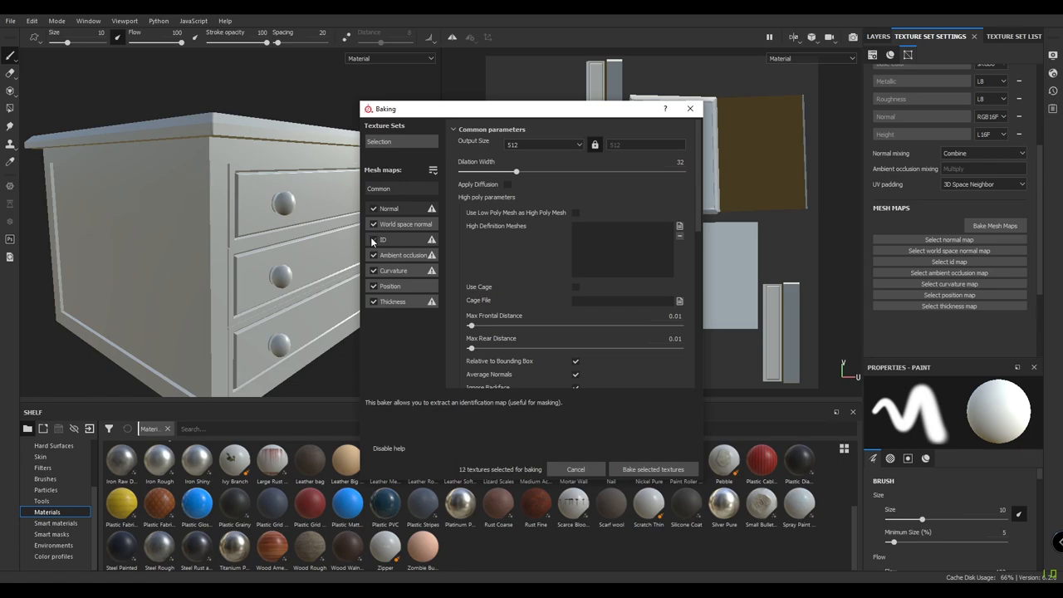
left_click(374, 301)
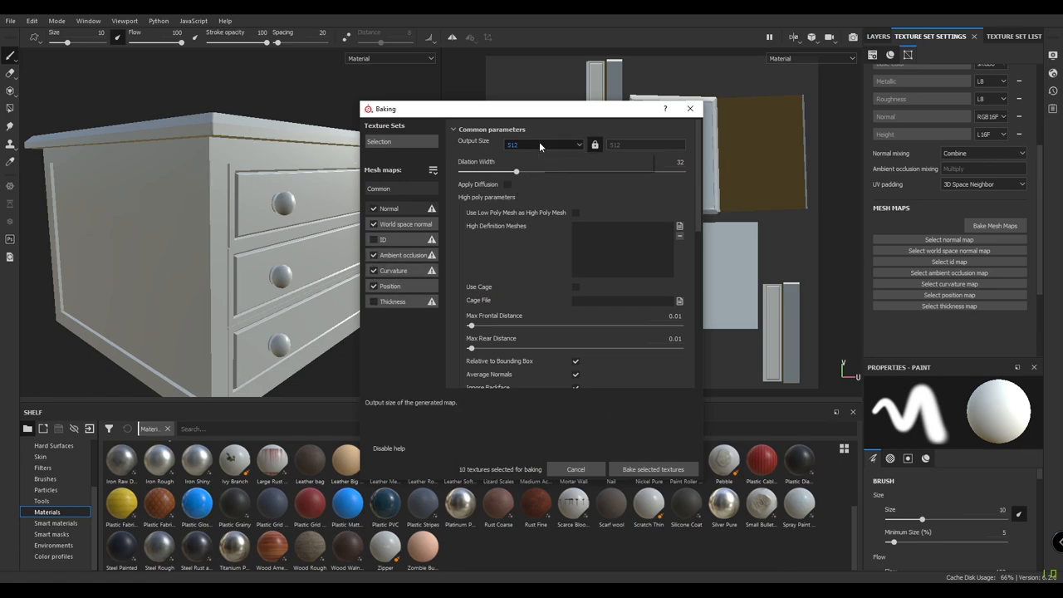
left_click(541, 144)
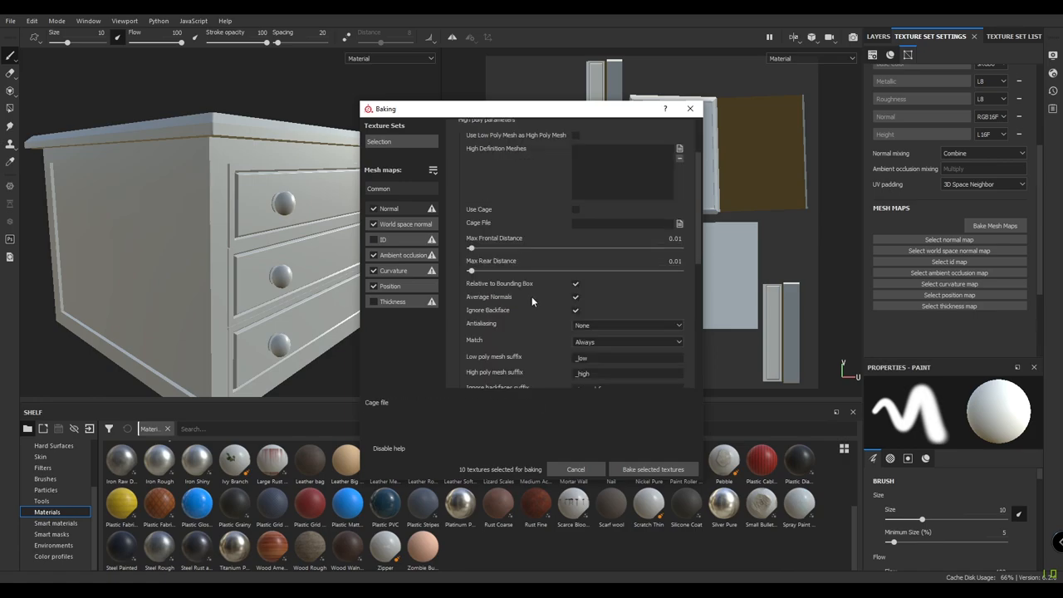
scroll("down", 3)
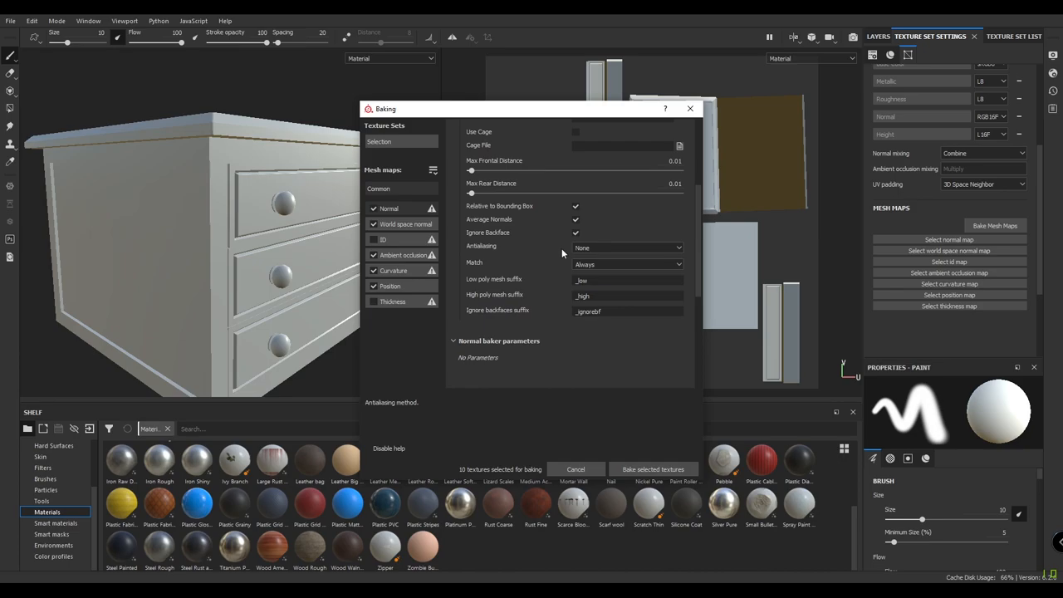
left_click(627, 247)
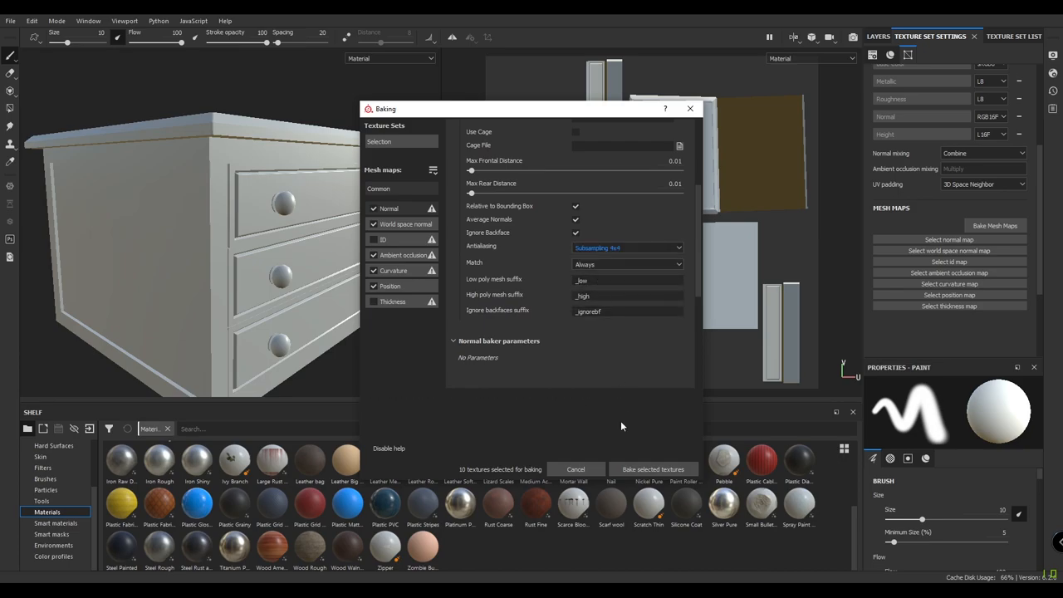
mouse_move(653, 469)
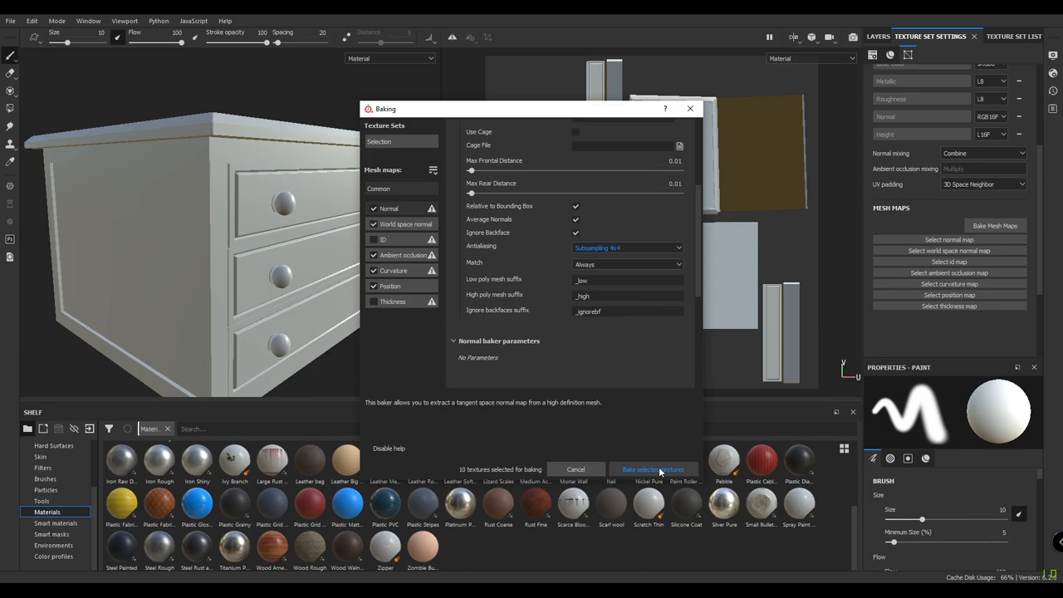
left_click(652, 469)
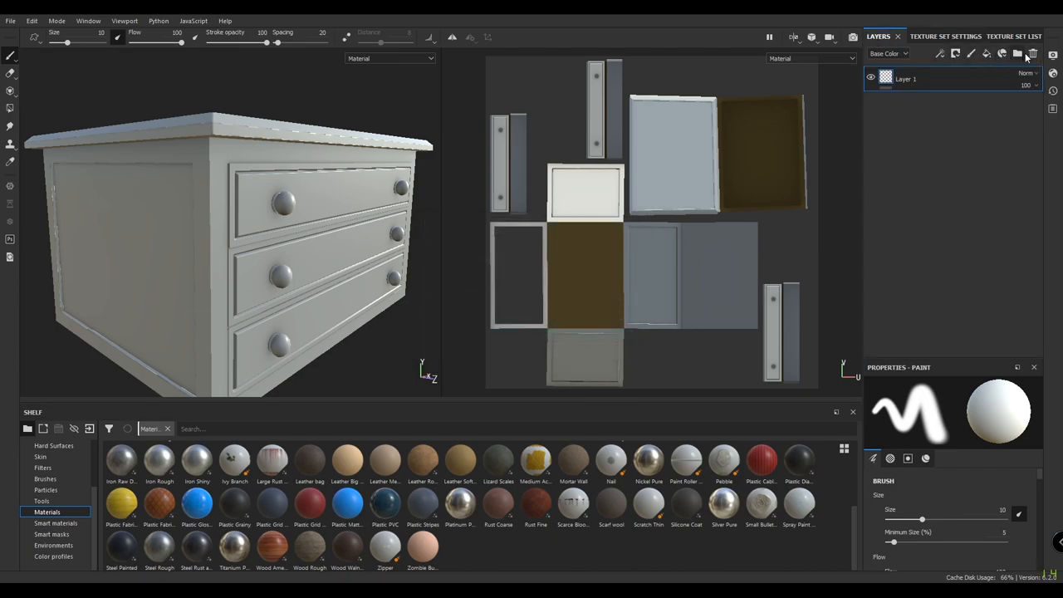
Step: Replace the default layer with the Wood Painted Damaged smart material and expand it
left_click(1032, 53)
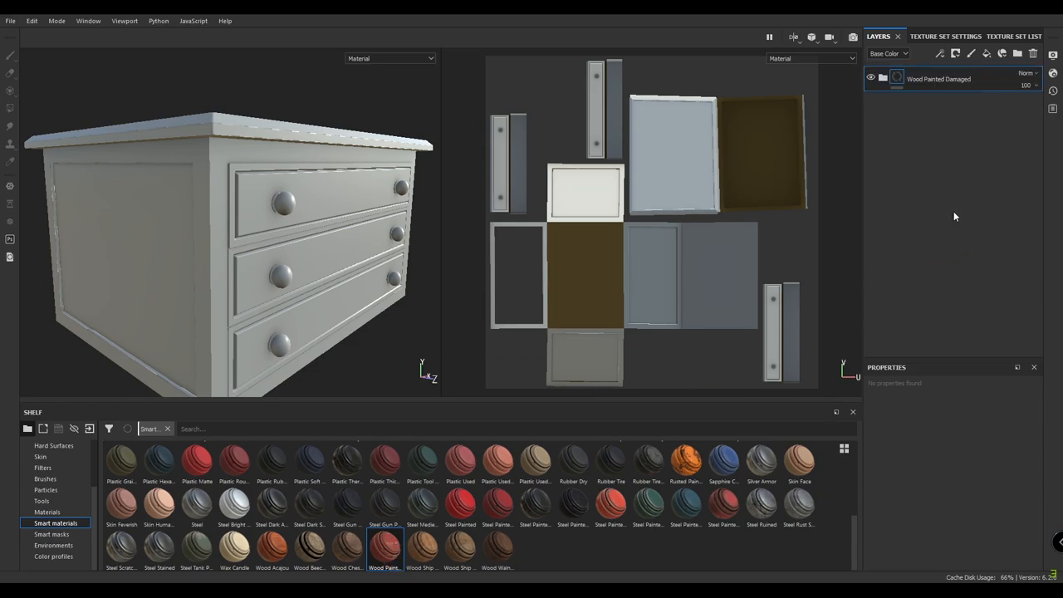
double_click(383, 548)
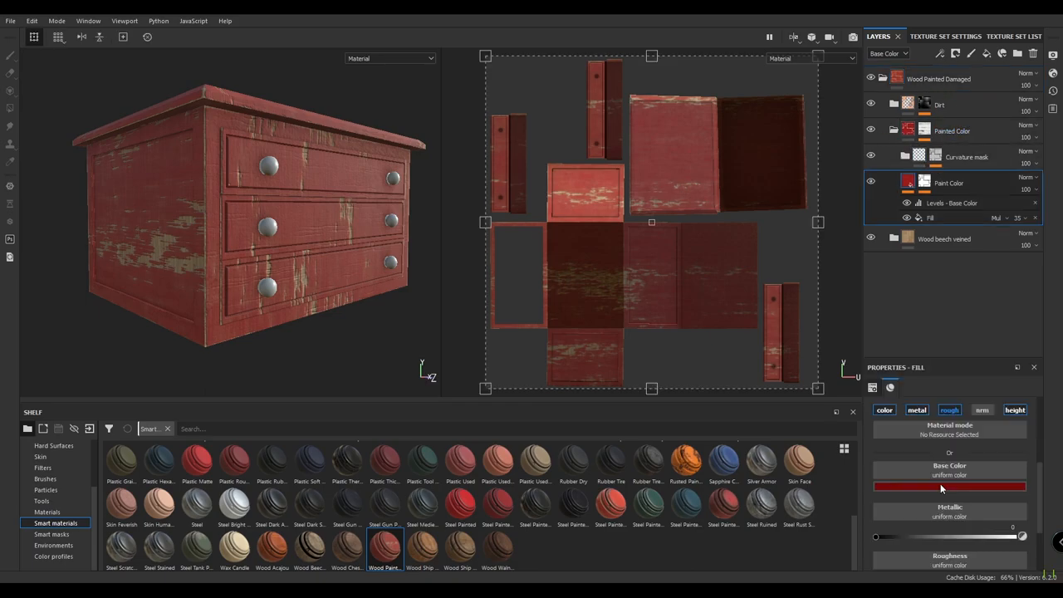
Step: Lower the paint layer's roughness to 0.4
scroll("down", 3)
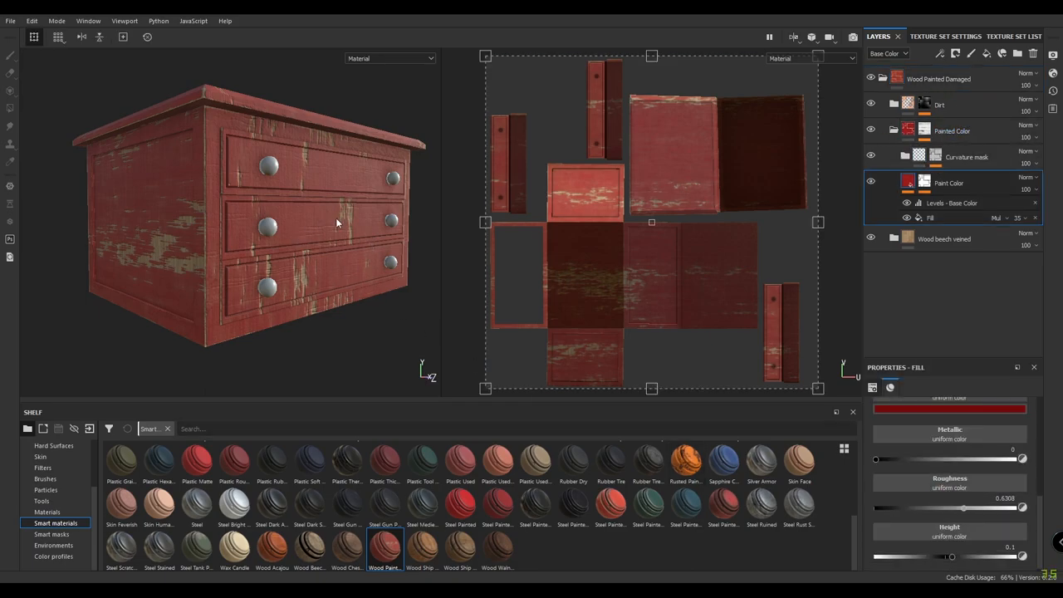
mouse_move(551, 313)
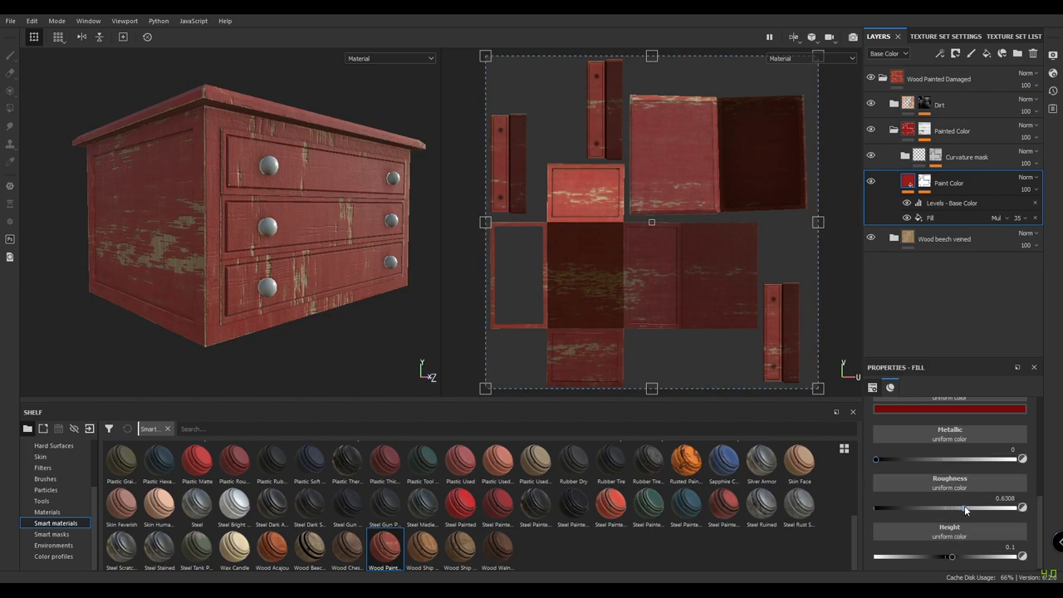
left_click_drag(980, 507, 945, 507)
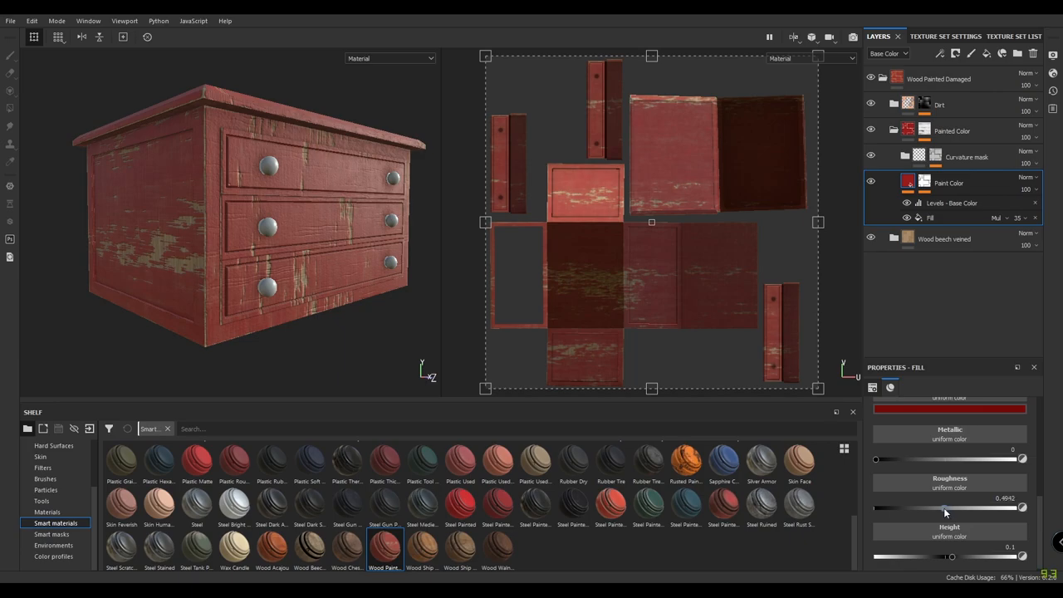
left_click_drag(944, 507, 929, 507)
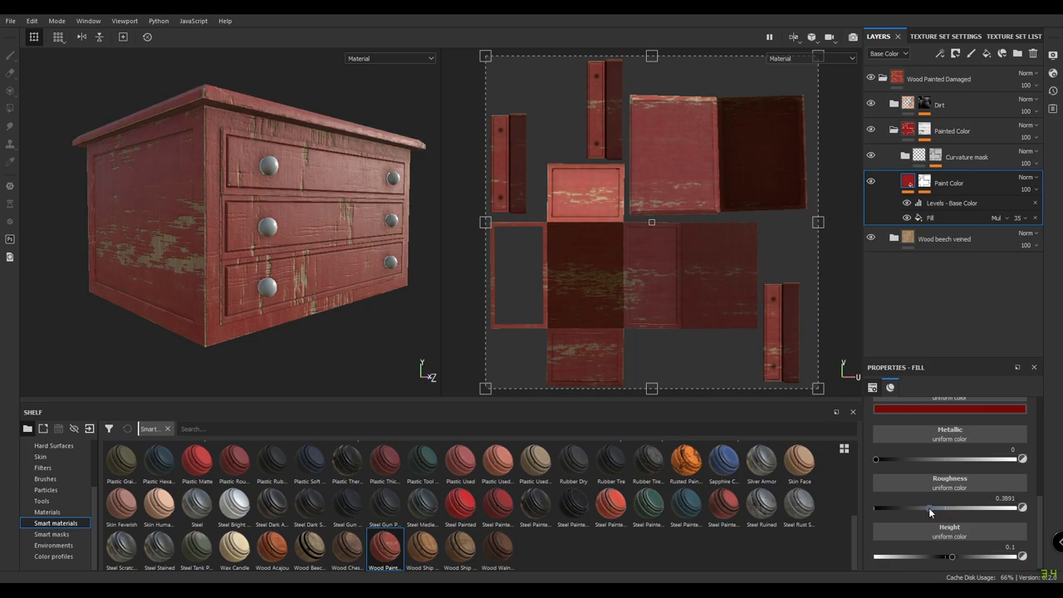
left_click_drag(930, 507, 1023, 508)
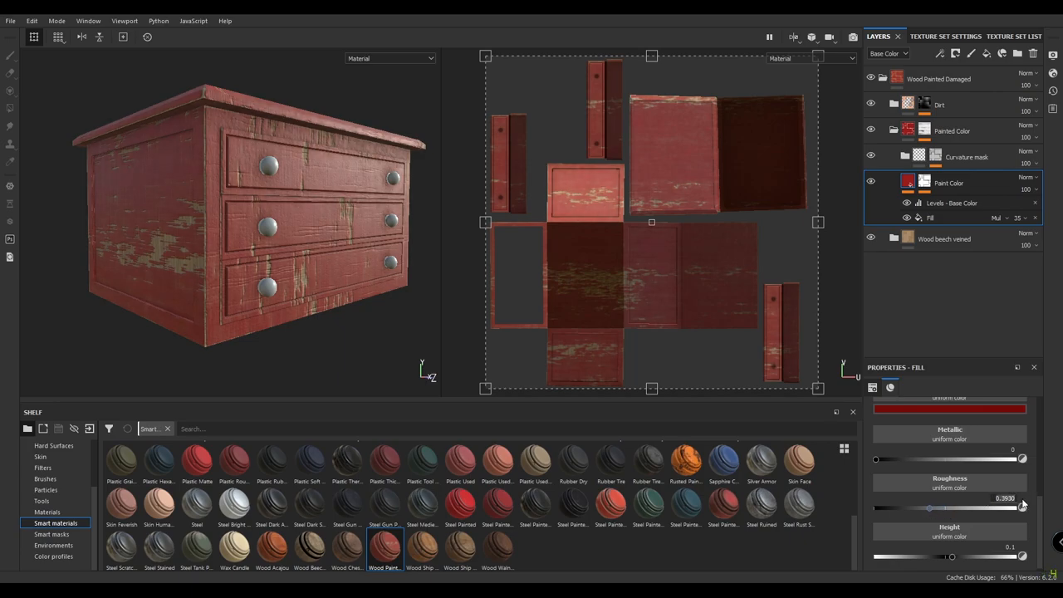
left_click_drag(929, 507, 929, 507)
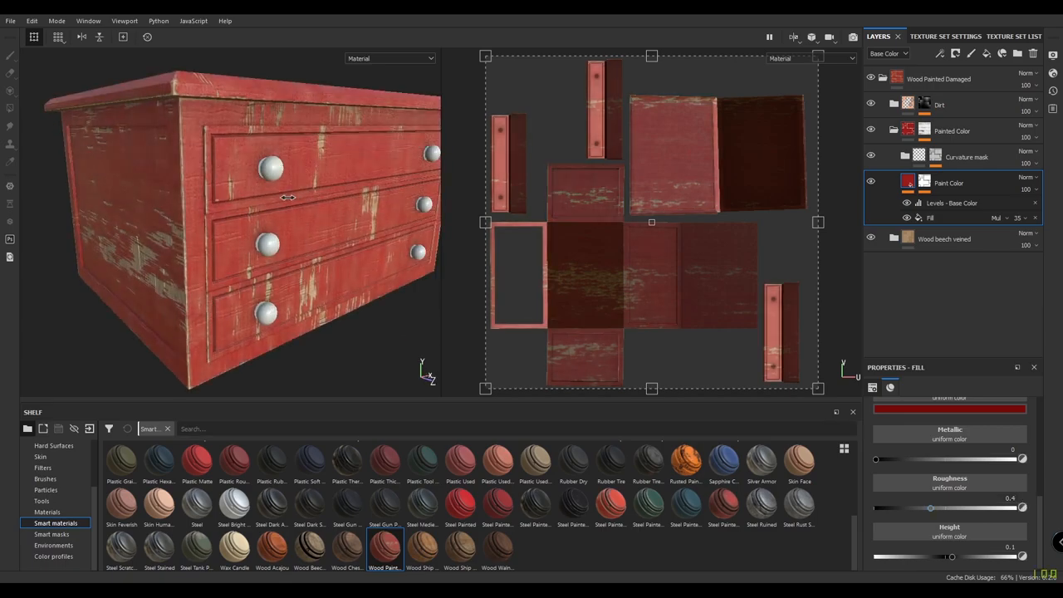
Step: Set the Paint Color fill to a warm ochre colour
left_click_drag(287, 196, 267, 267)
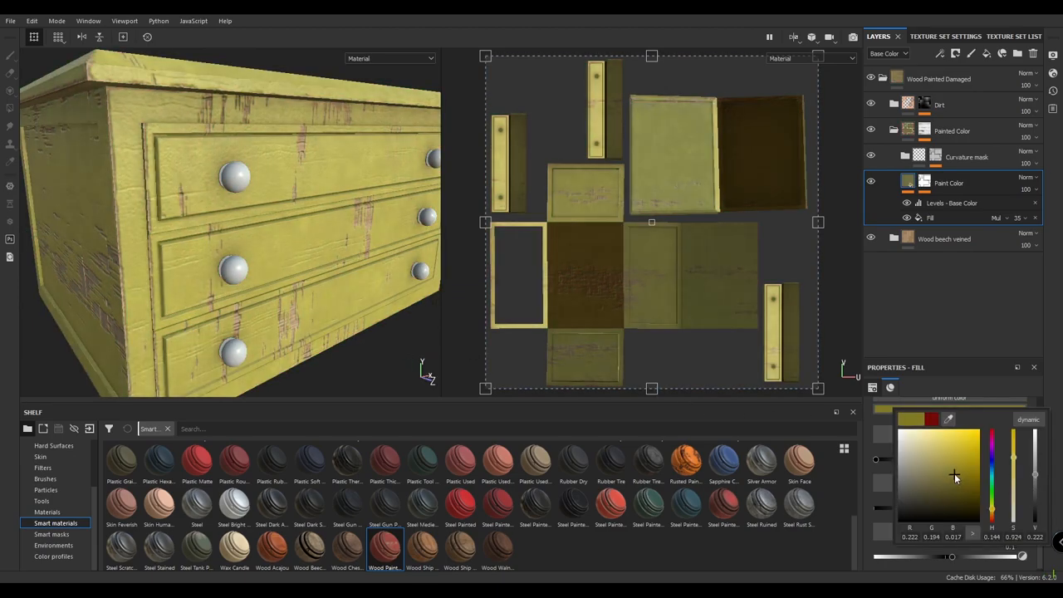
left_click(917, 474)
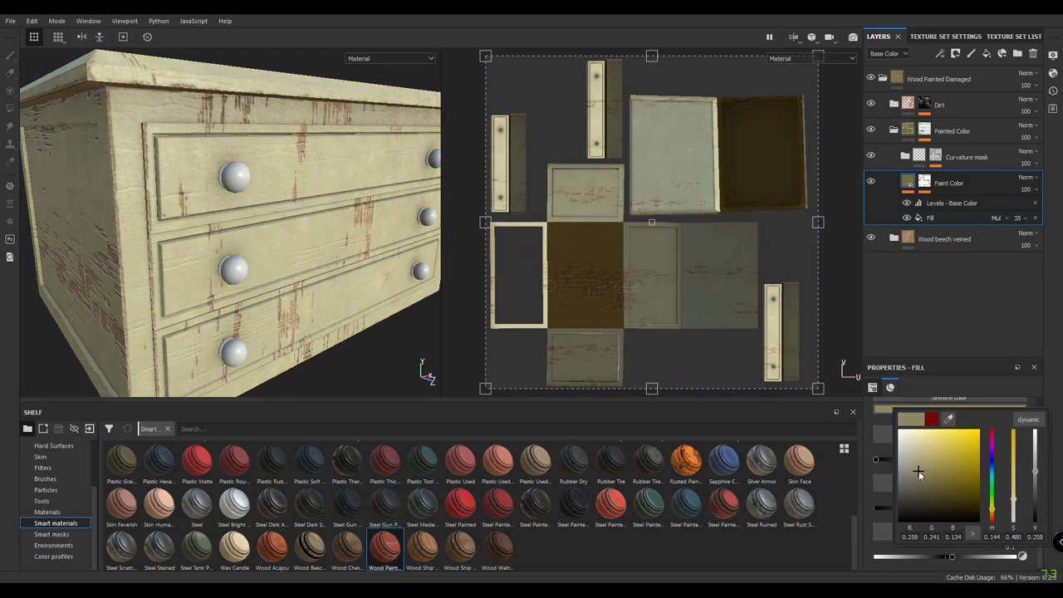
left_click(903, 425)
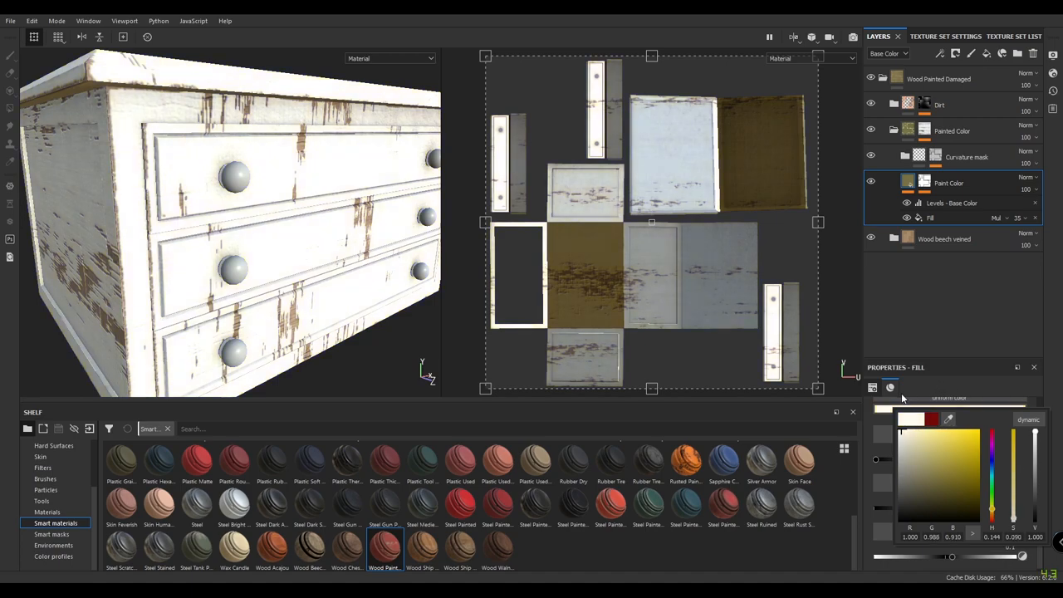
left_click(938, 479)
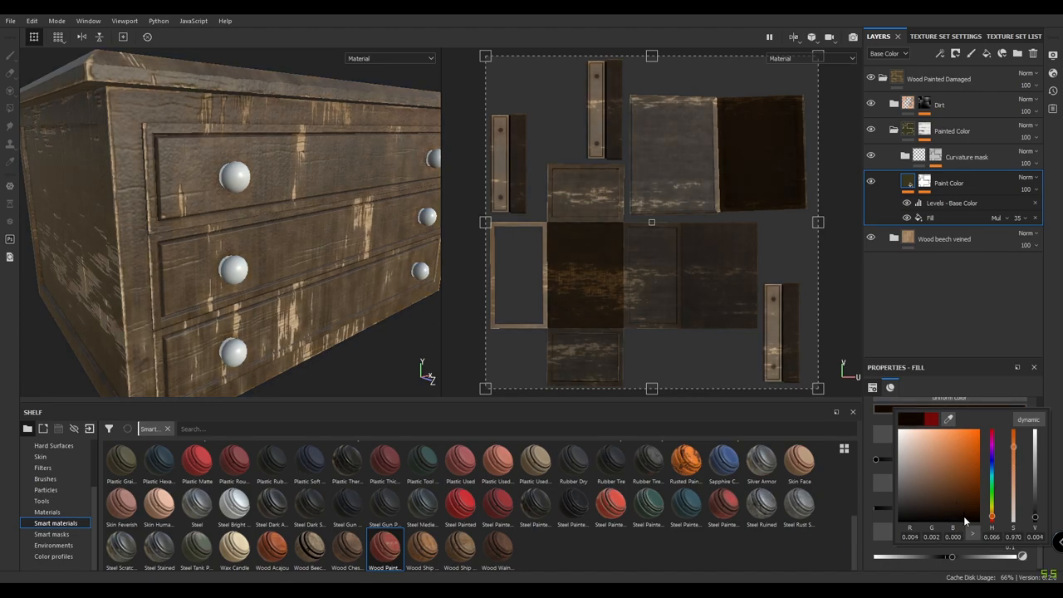
left_click(971, 514)
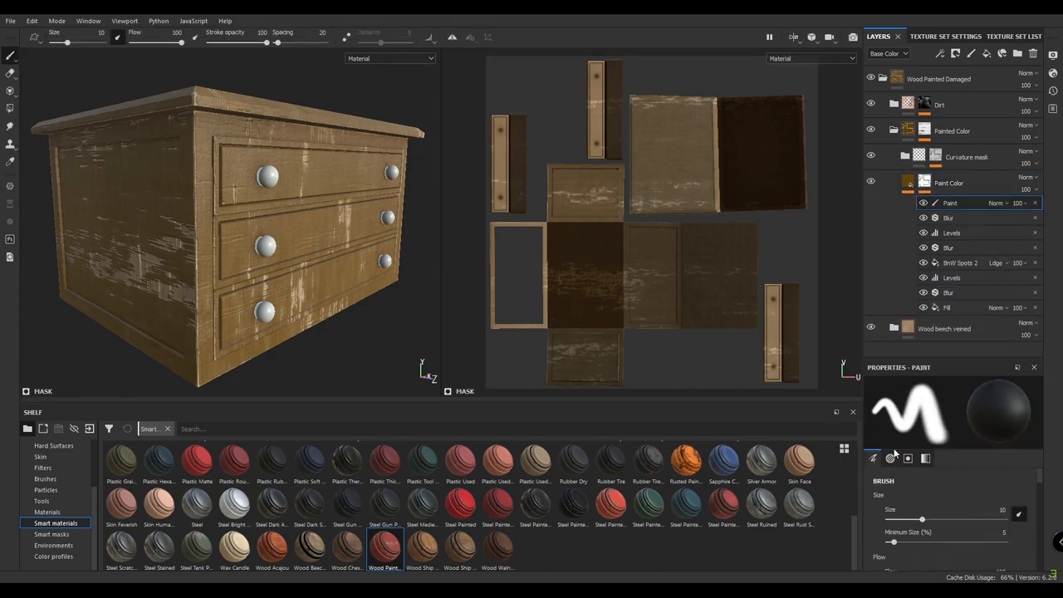
Step: Pick the Dirt 2 brush and paint the paint away on the chest's side panel
left_click(908, 457)
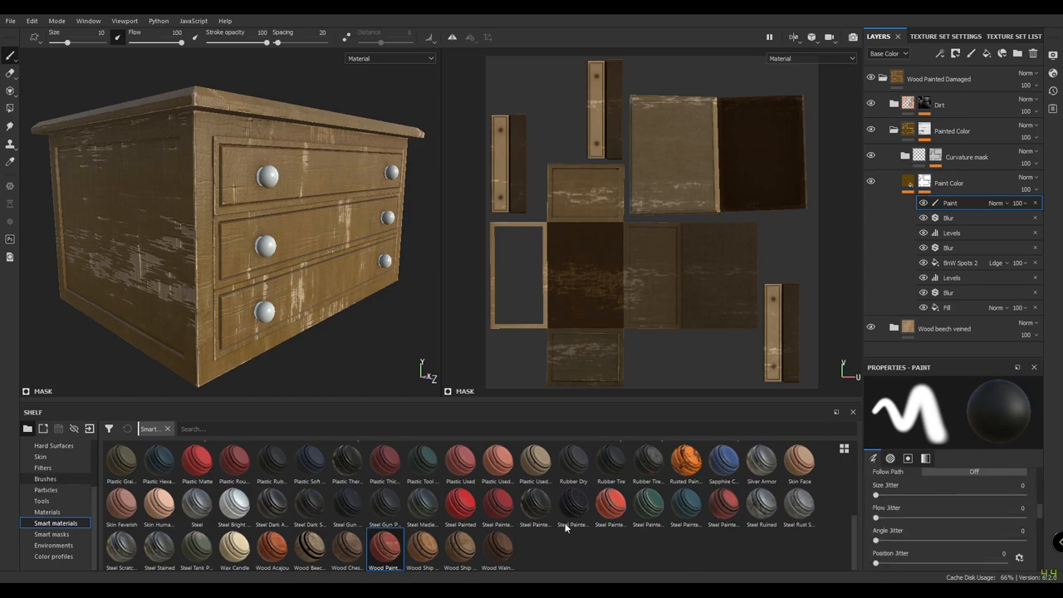
left_click(45, 478)
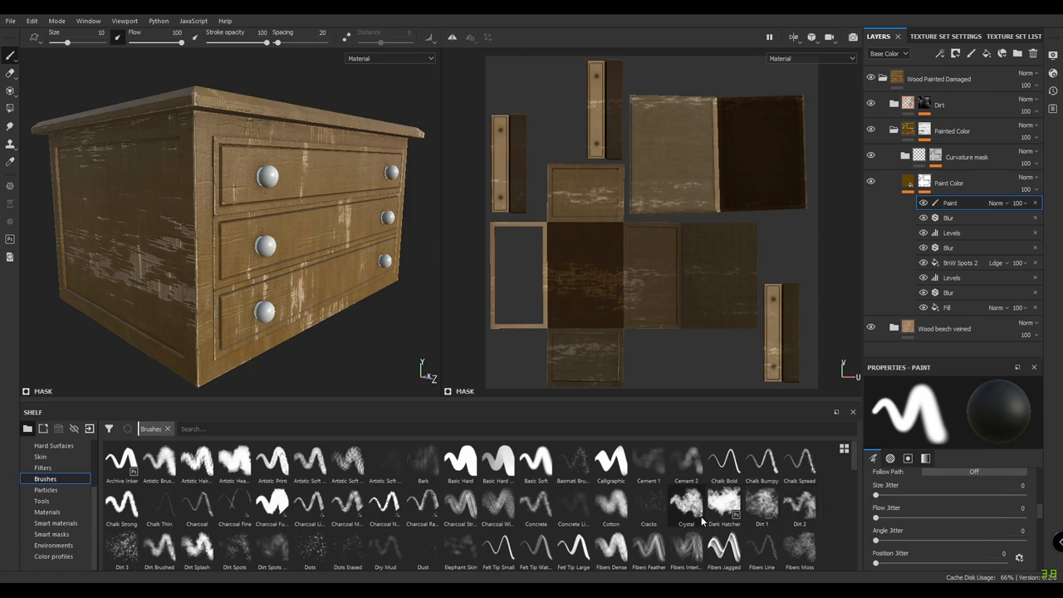
left_click(686, 506)
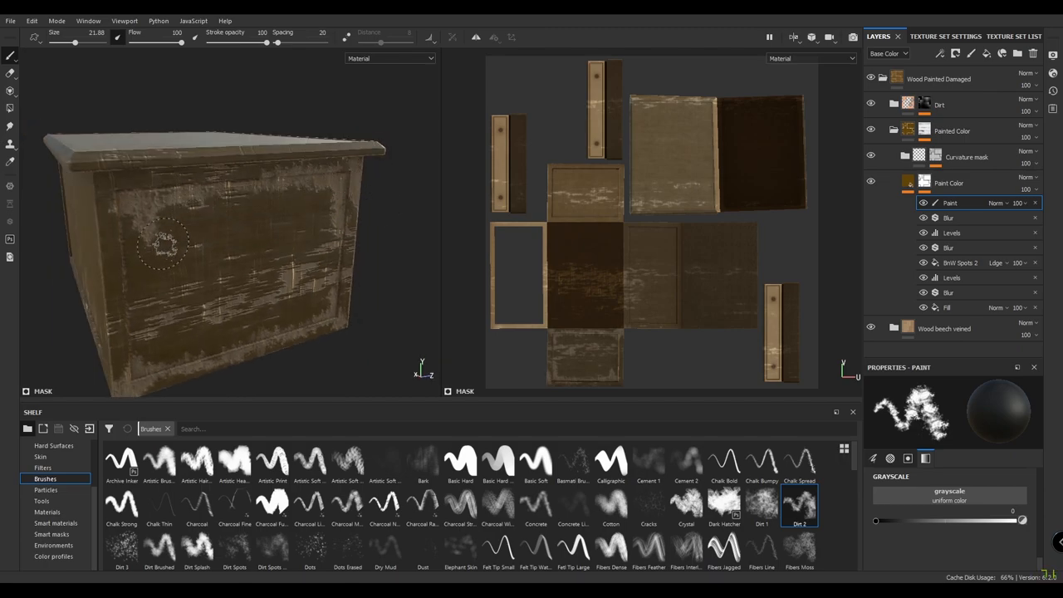
left_click_drag(166, 241, 129, 336)
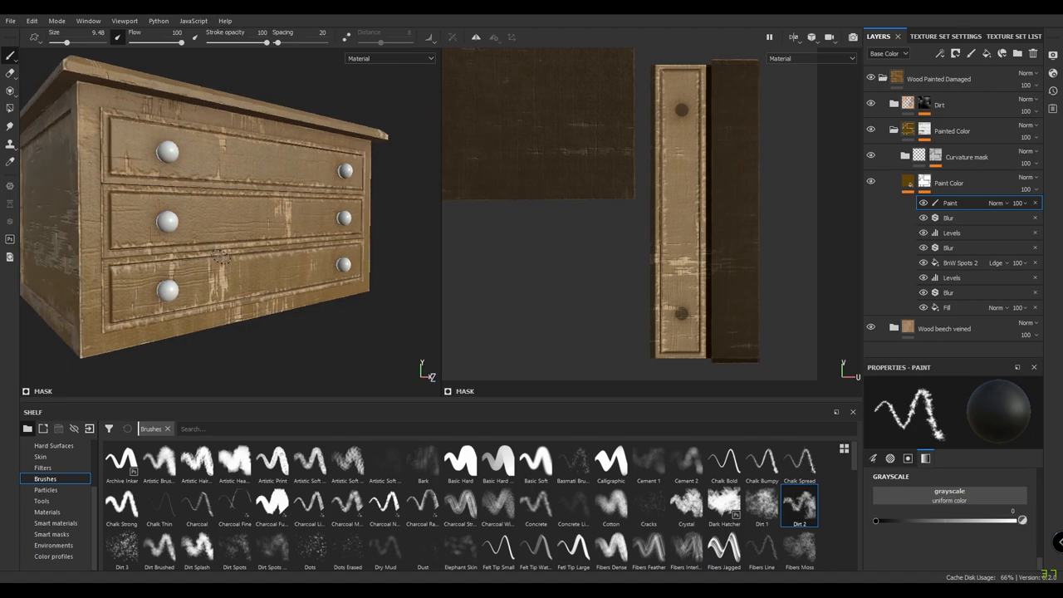
mouse_move(229, 281)
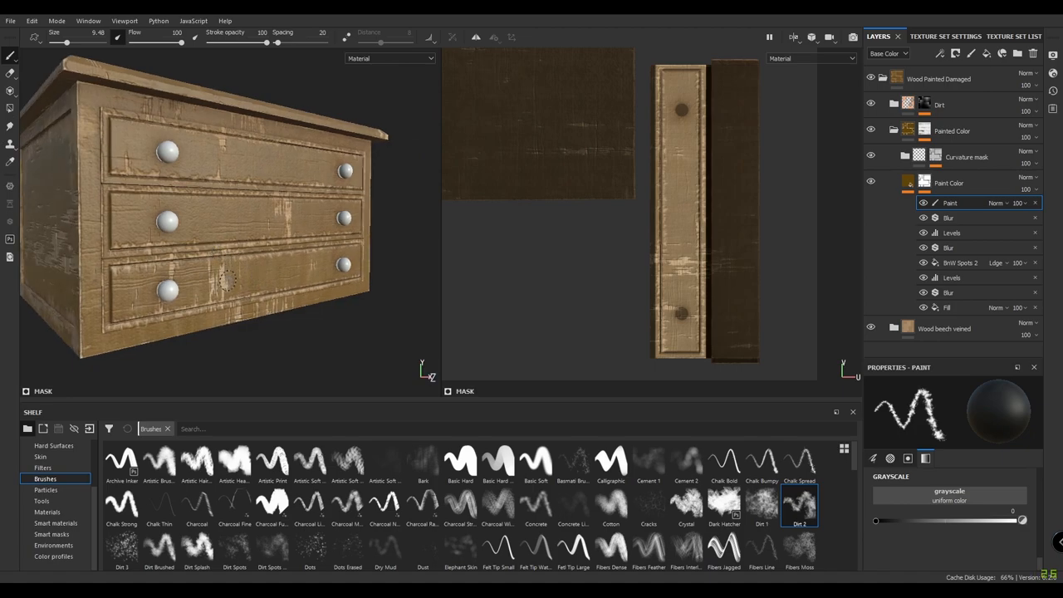
Step: Paint a worn patch on the bottom drawer front
left_click_drag(249, 208, 299, 249)
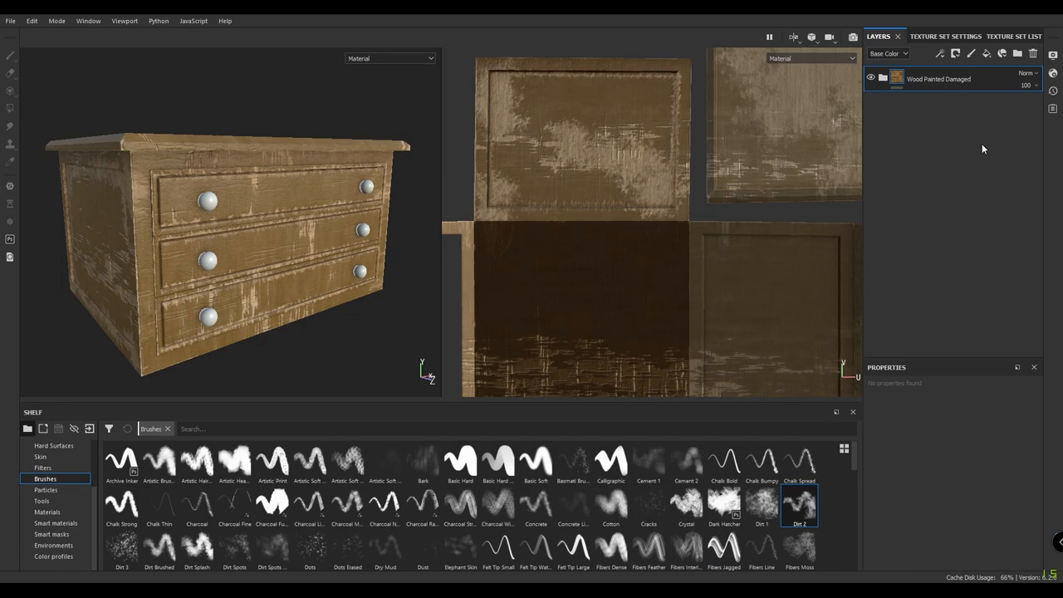
mouse_move(925, 143)
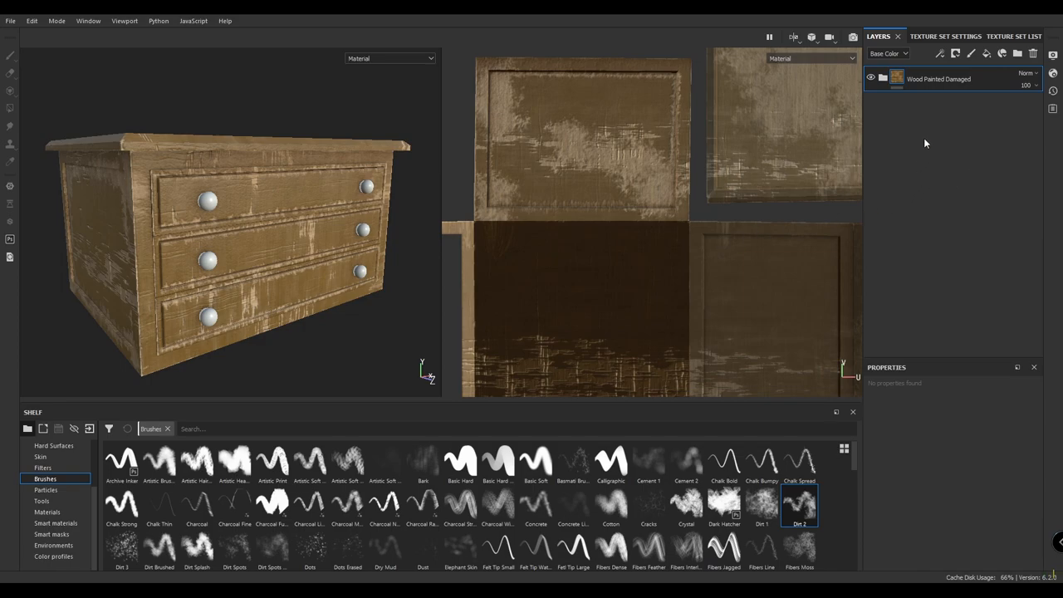
Step: Add a fill layer above the wood group with a light grey base colour
left_click(988, 53)
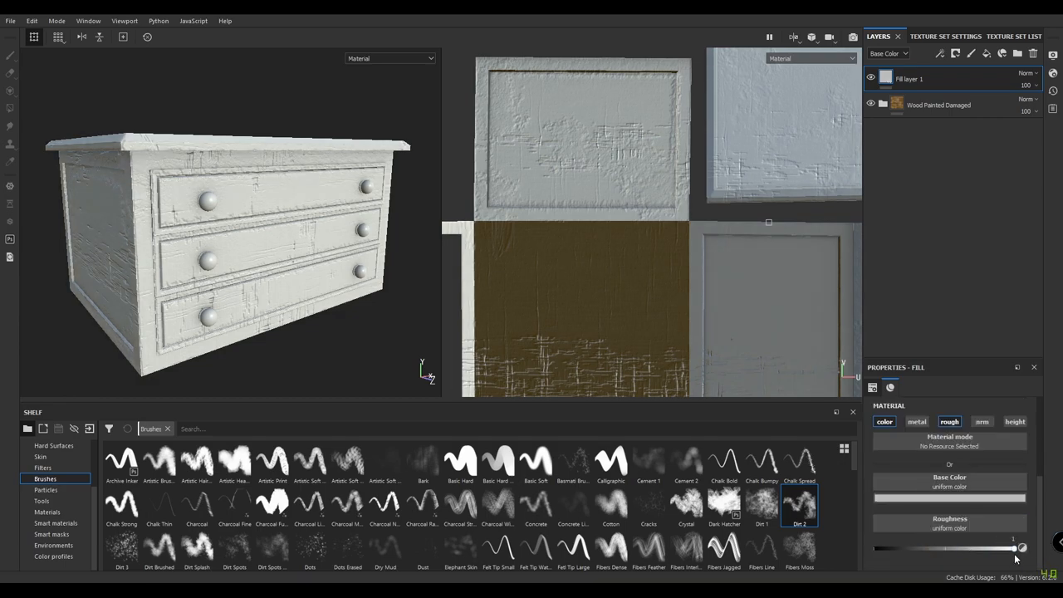
left_click(949, 497)
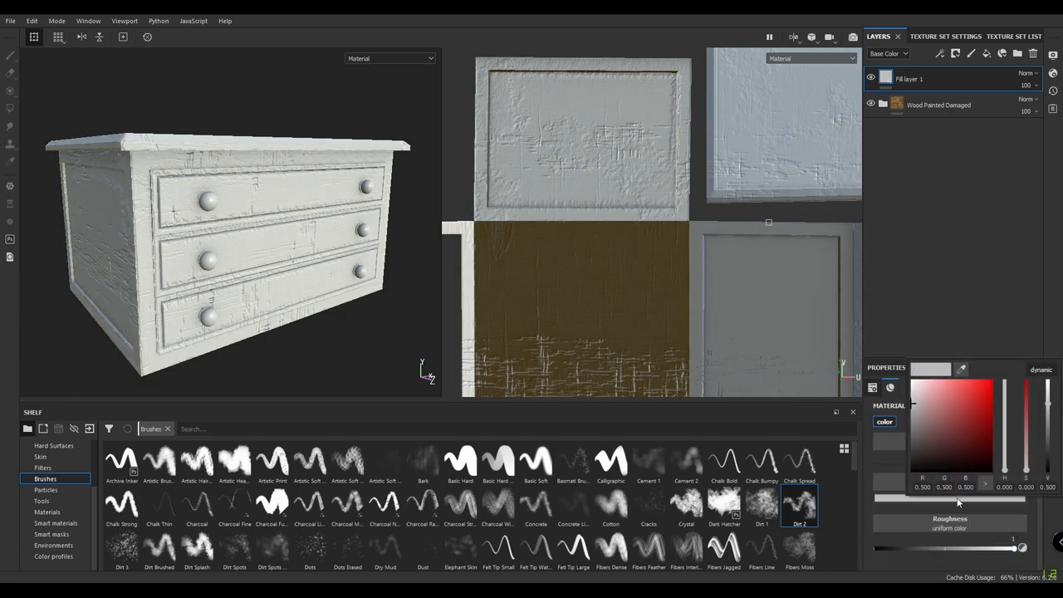
left_click(909, 79)
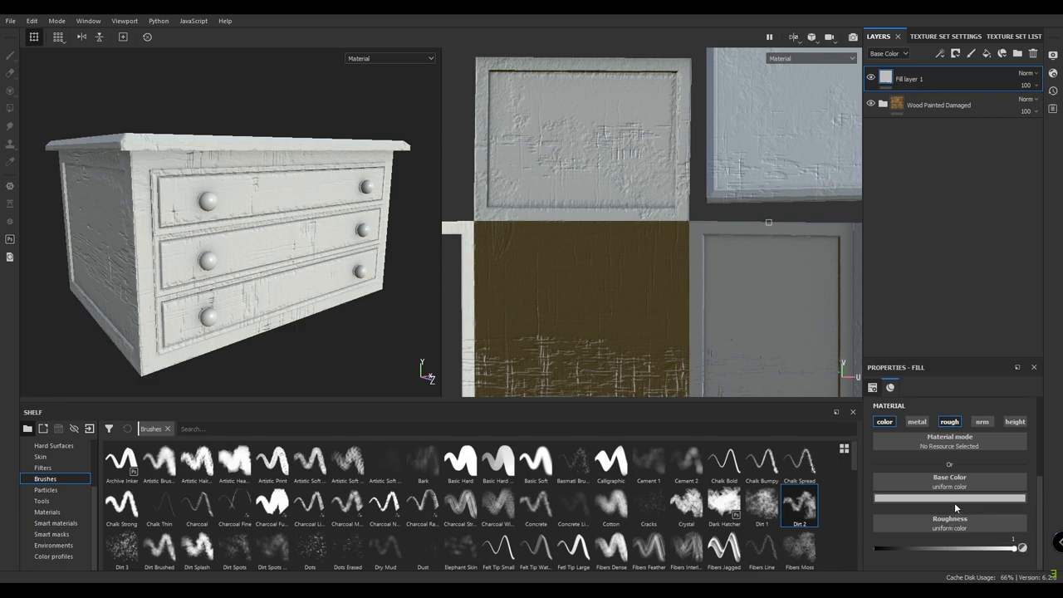
mouse_move(53, 534)
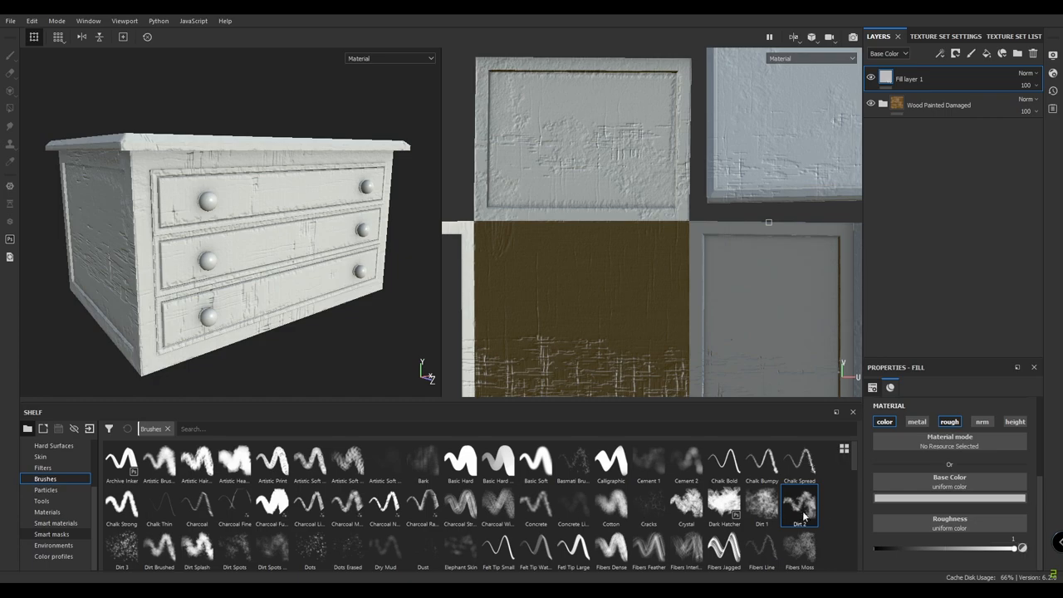
Step: Show the smart mask presets in the Shelf
left_click(52, 534)
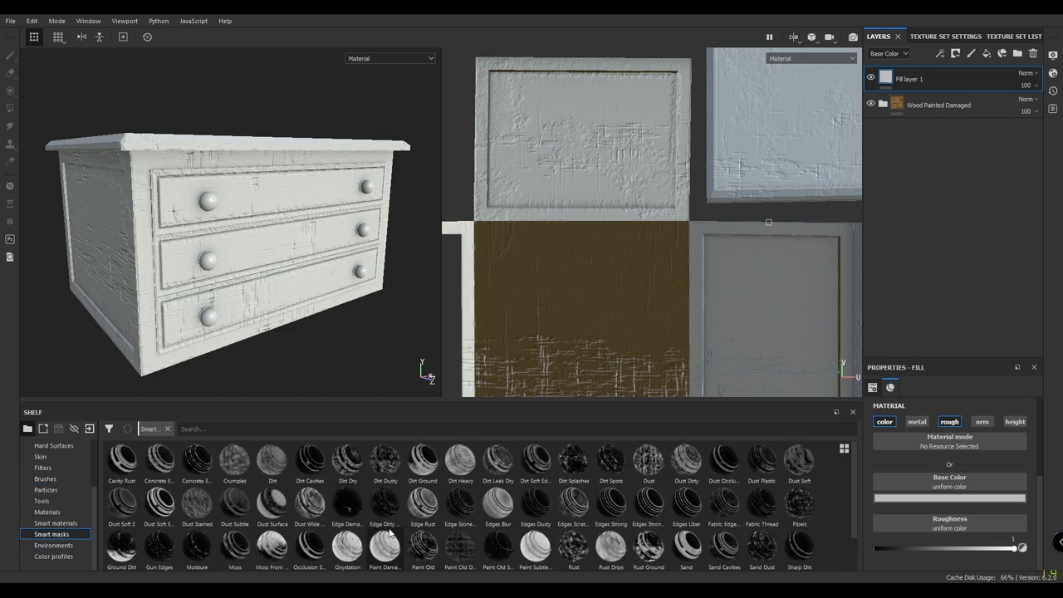
mouse_move(461, 459)
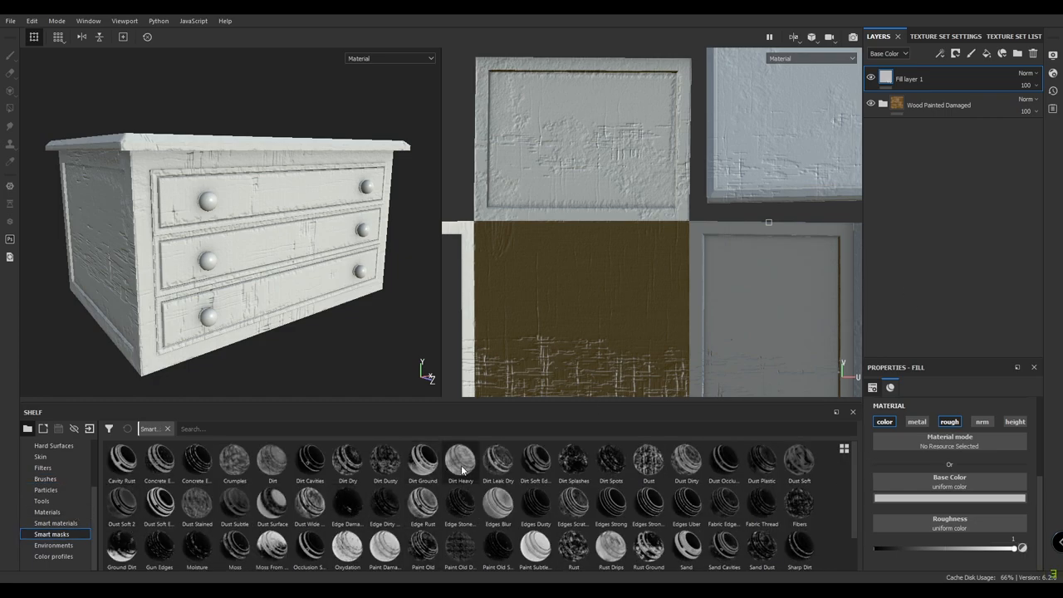
mouse_move(310, 462)
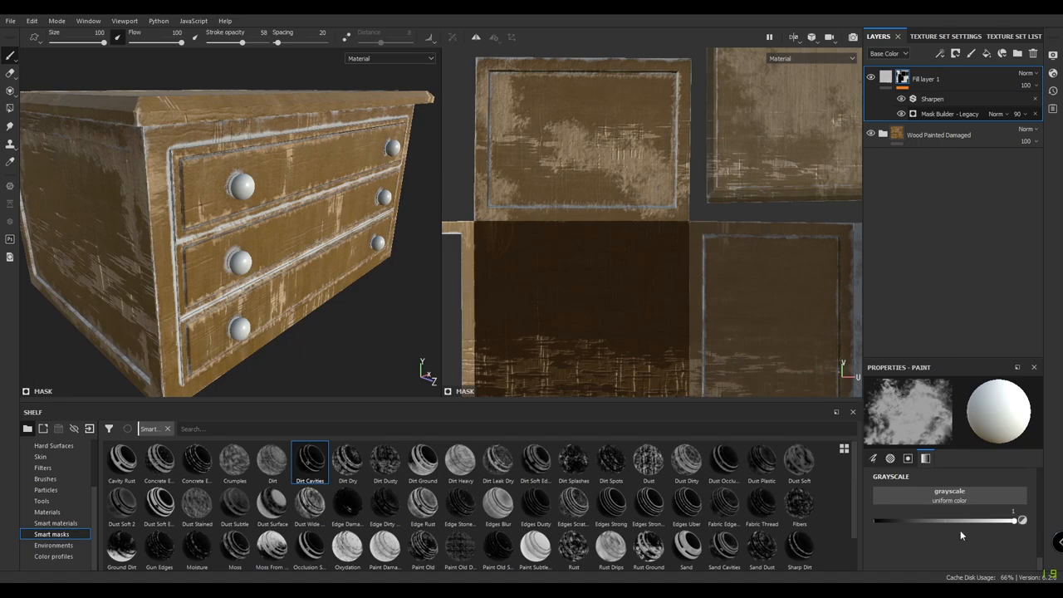
Step: Tune the dirt mask generator to level 0.15 and contrast 0.6
left_click(948, 114)
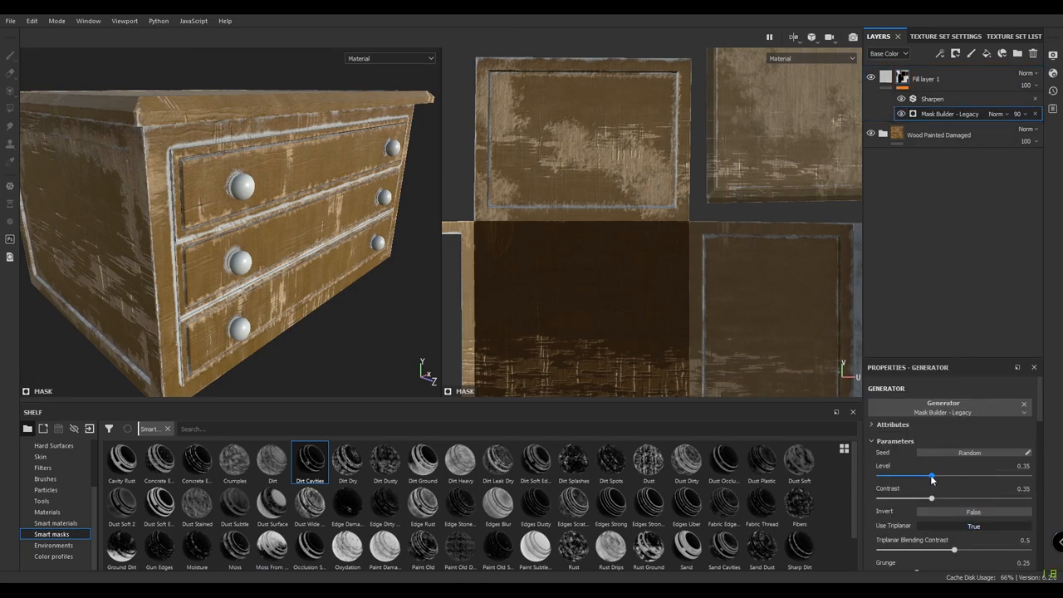
left_click_drag(930, 476, 933, 476)
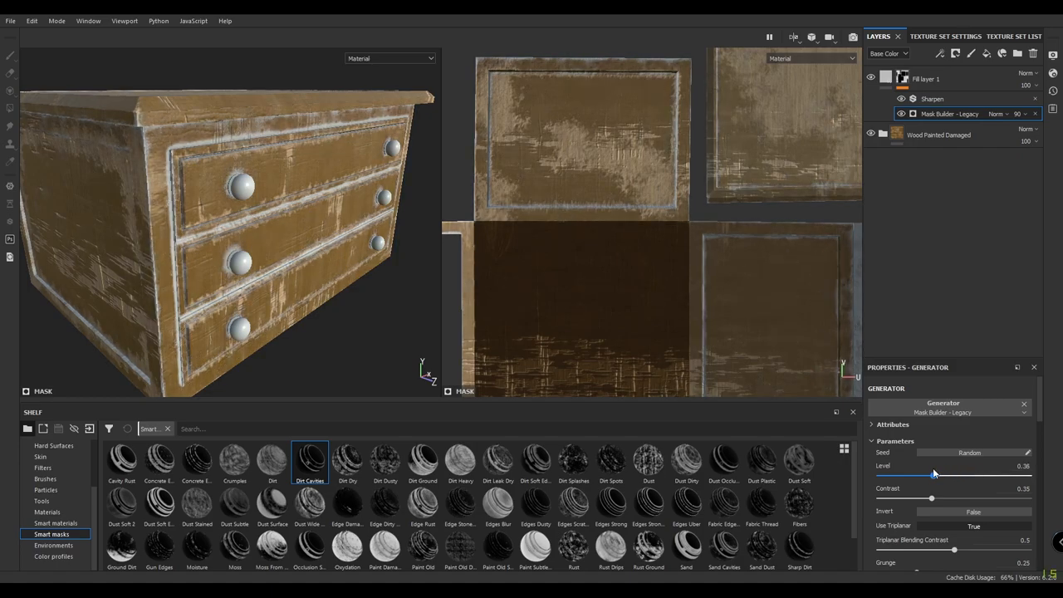
left_click_drag(933, 473, 918, 474)
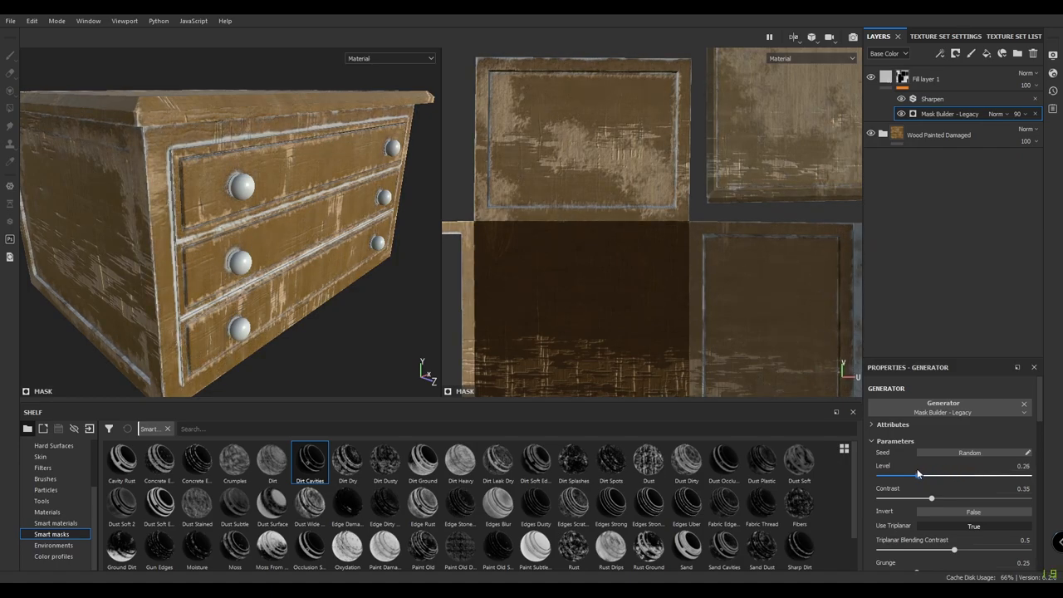
left_click_drag(917, 475, 898, 475)
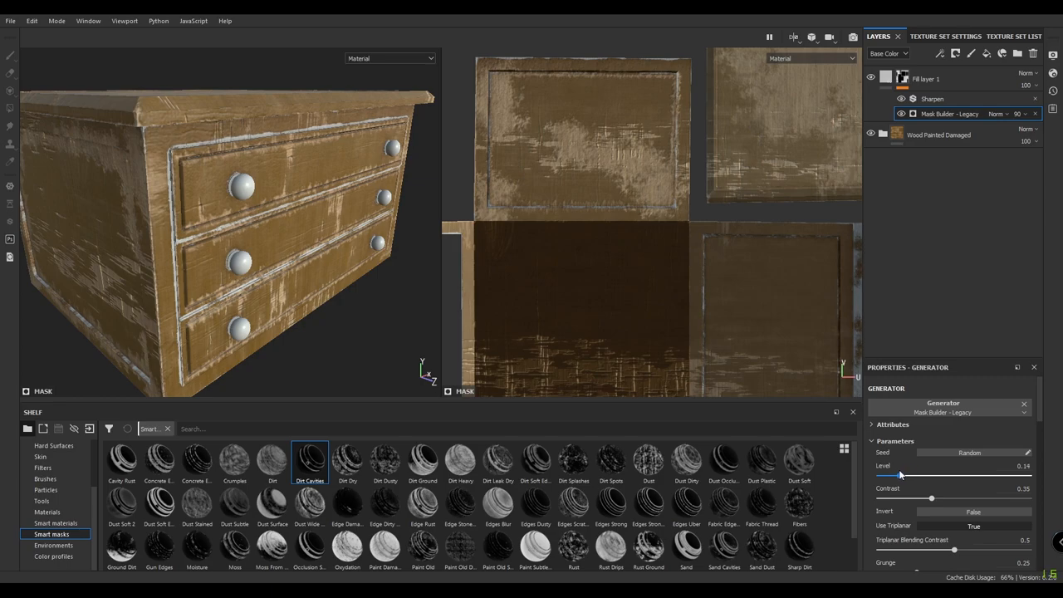
left_click_drag(898, 475, 903, 475)
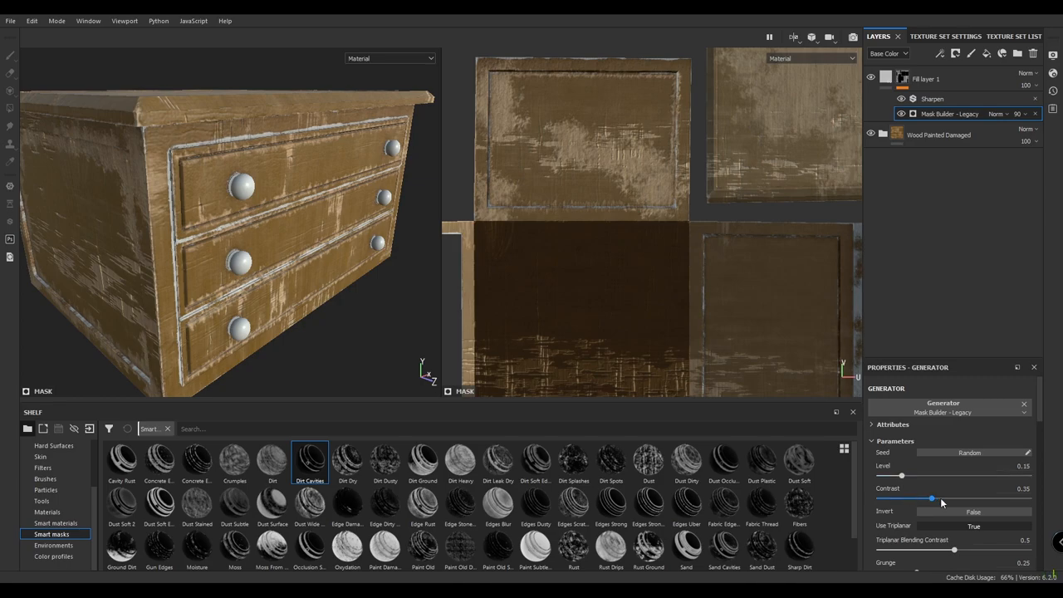
left_click_drag(930, 498, 1027, 498)
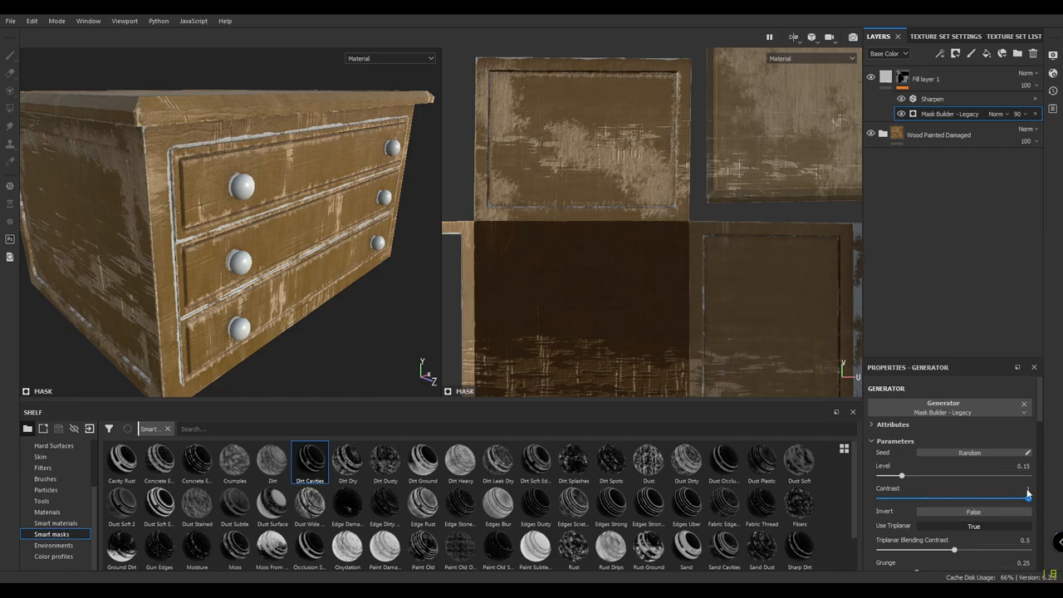
left_click_drag(901, 498, 967, 498)
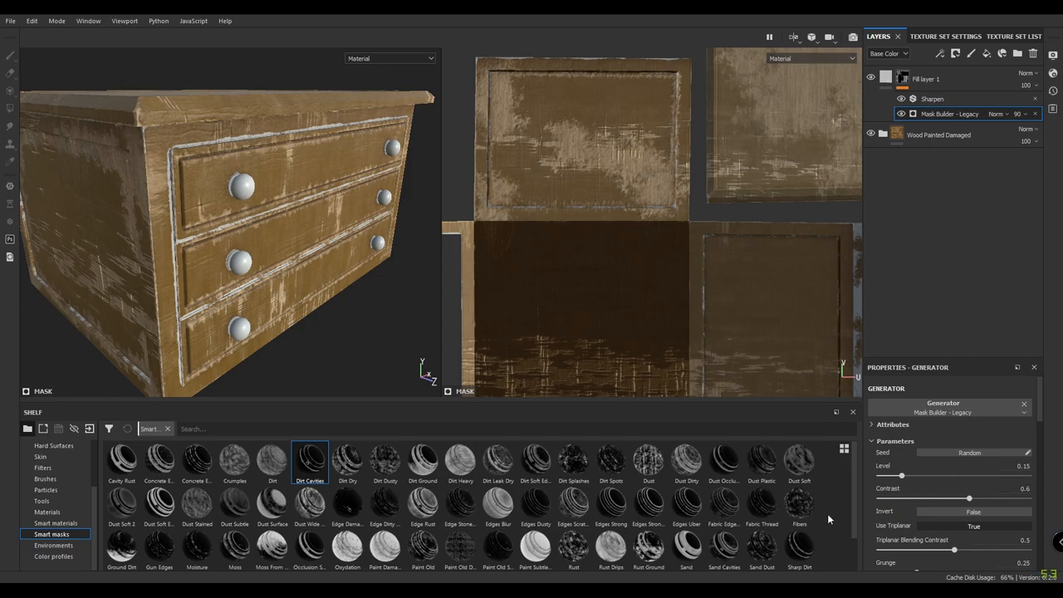
scroll("down", 3)
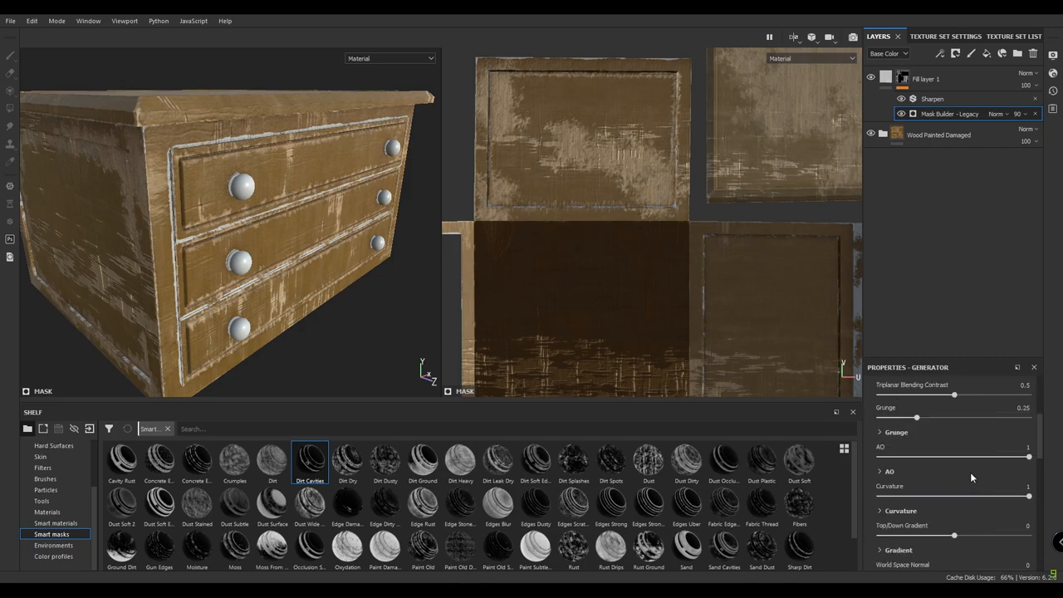
mouse_move(945, 438)
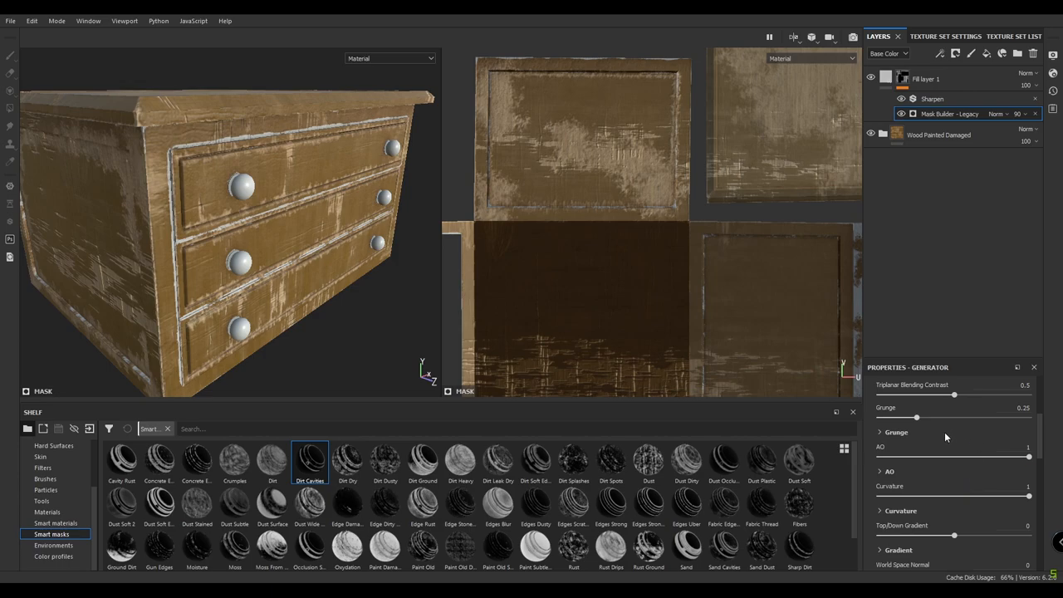
Step: Set the dirt fill's base colour and lower its mask level slightly
left_click(924, 78)
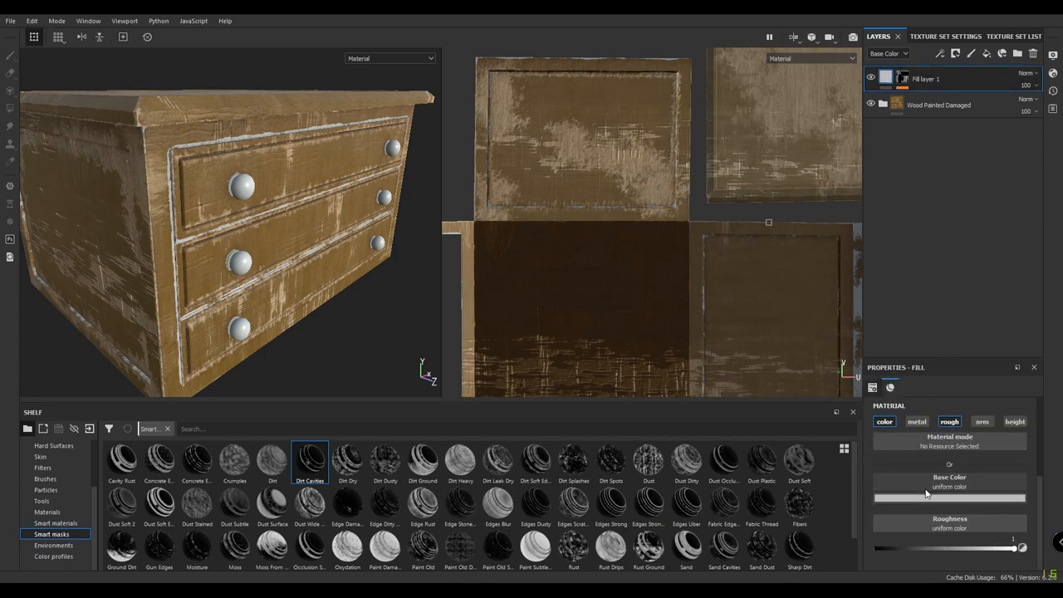
left_click(949, 493)
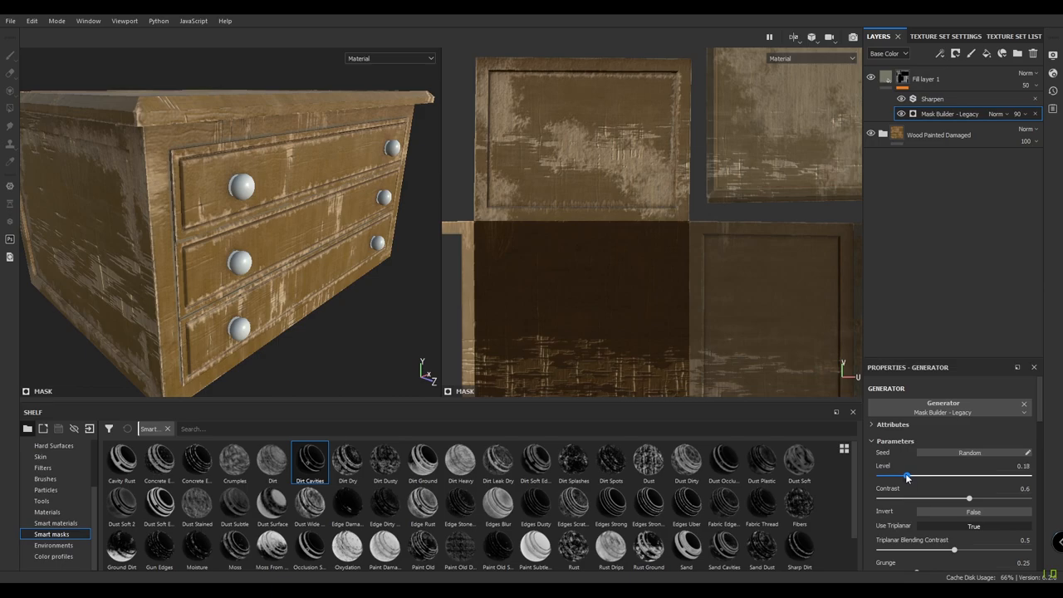
left_click_drag(907, 476, 914, 475)
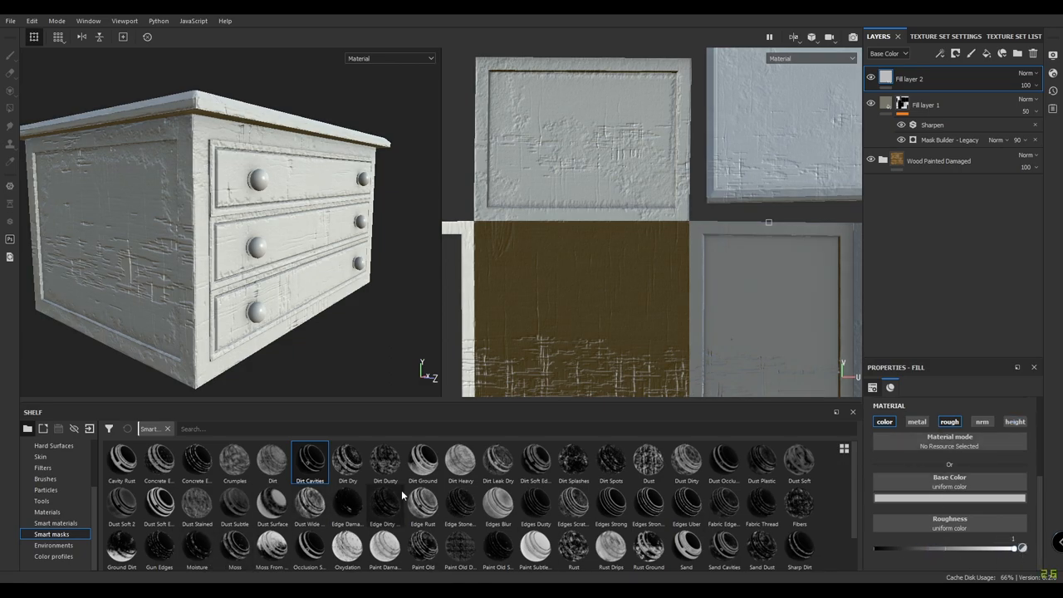
Step: Mask the new fill with Dirt Dusty, give it a dark base color and 42 opacity
left_click(384, 463)
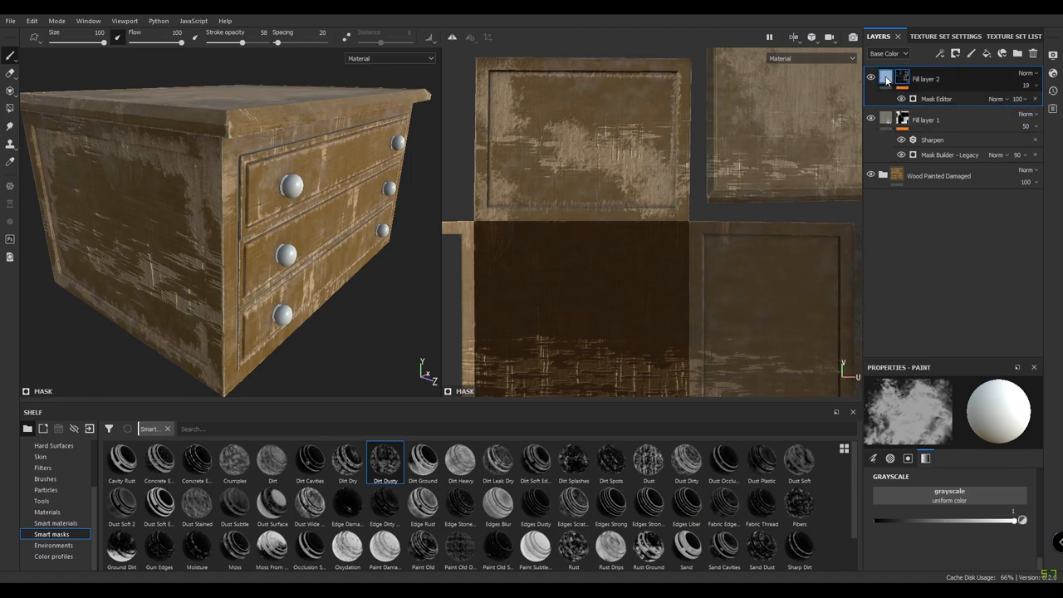
left_click(924, 78)
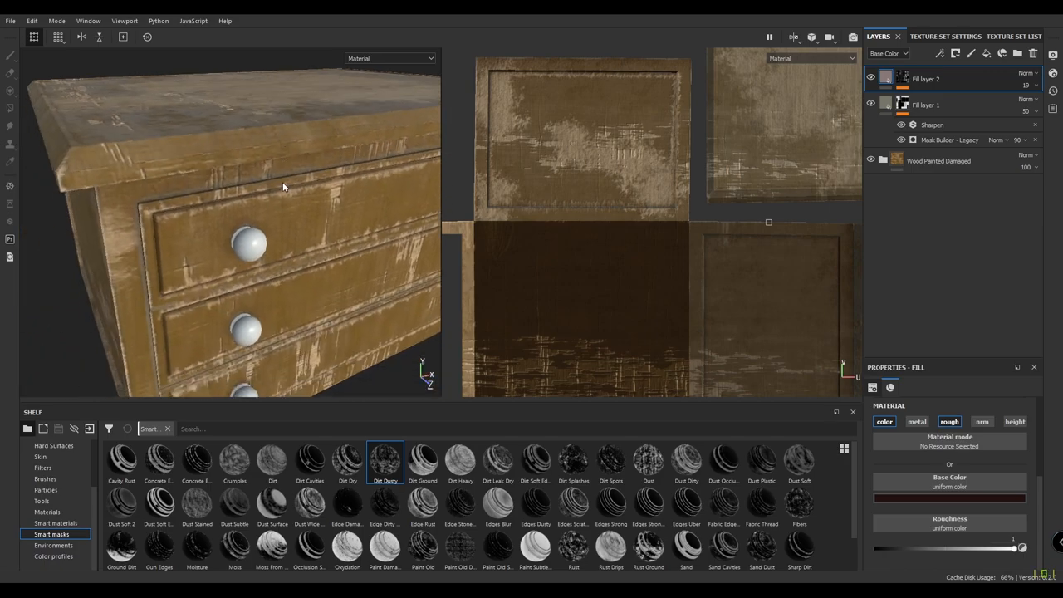
left_click_drag(282, 187, 262, 241)
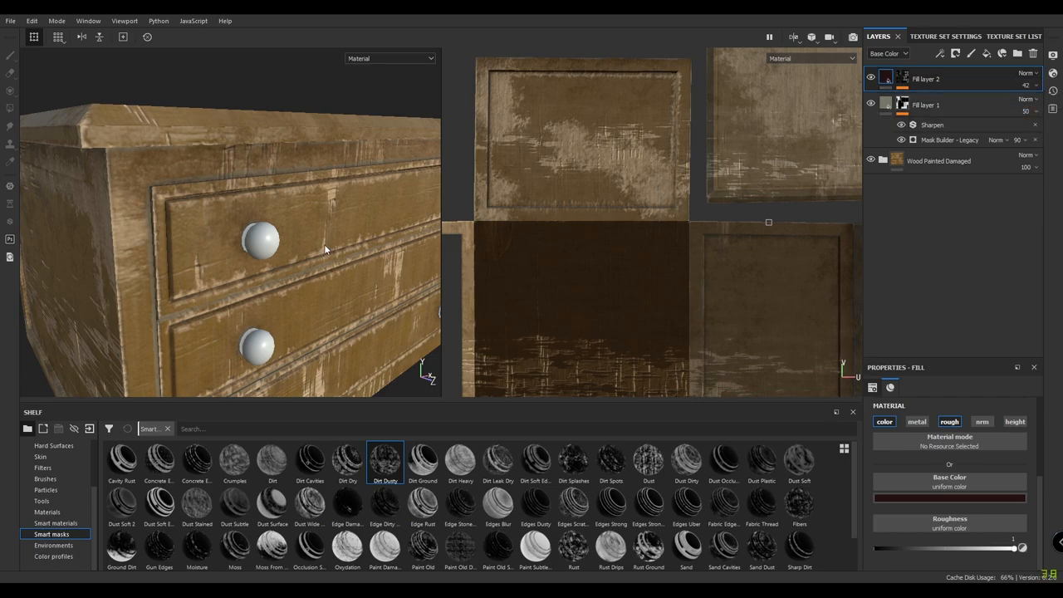
left_click_drag(324, 249, 296, 164)
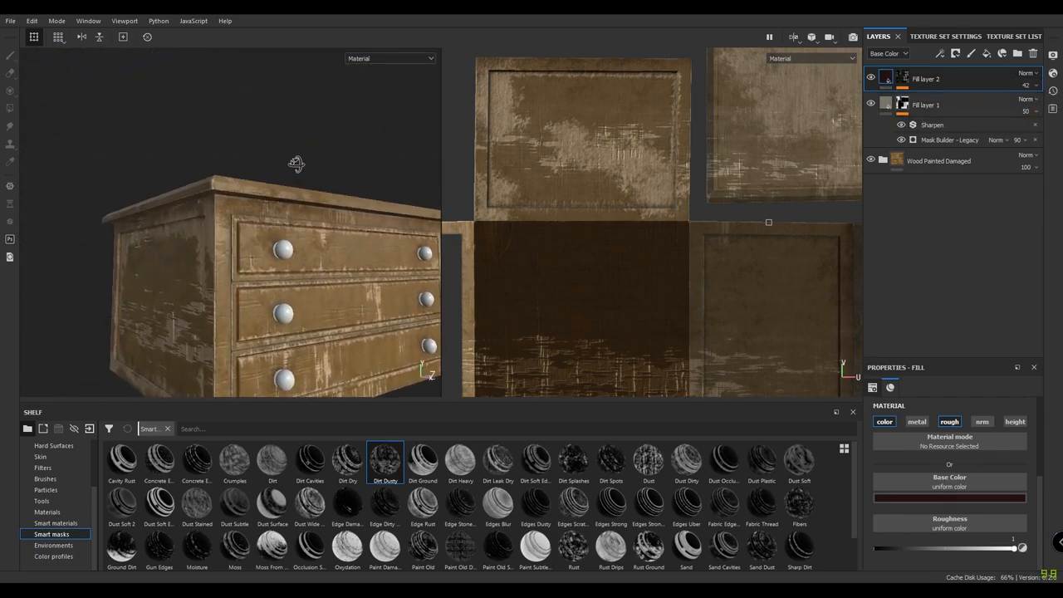
left_click_drag(296, 163, 245, 249)
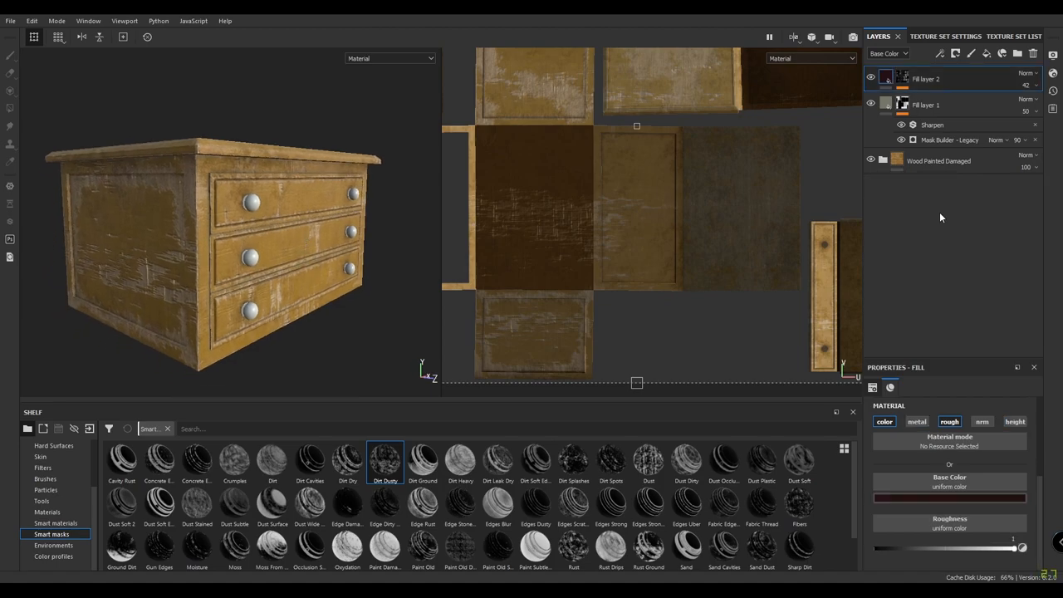
mouse_move(273, 209)
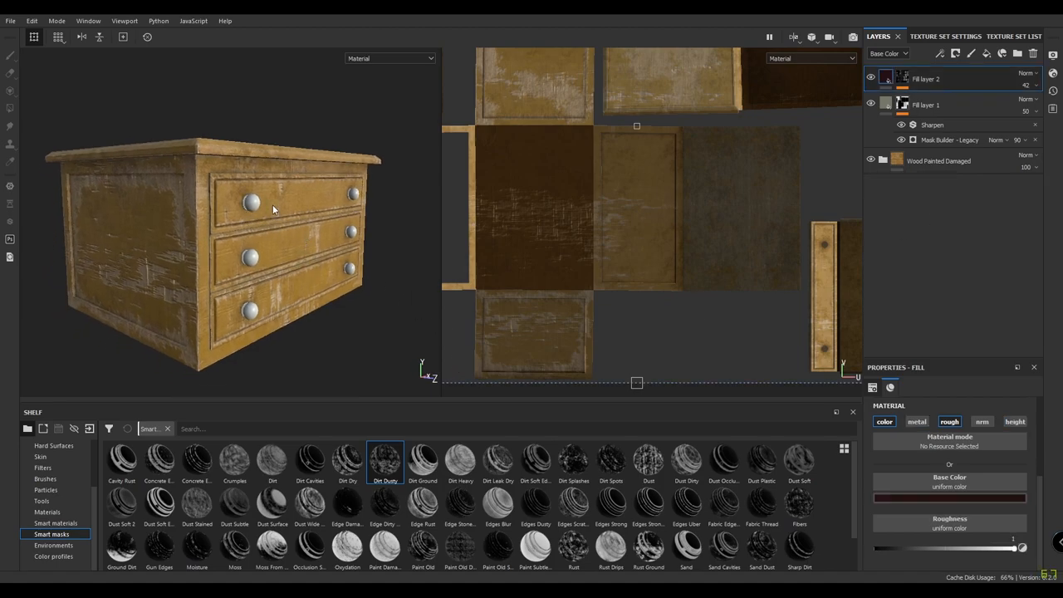
Step: Apply Bronze Armor to the Metal texture set and delete its empty Layer 1
left_click(944, 36)
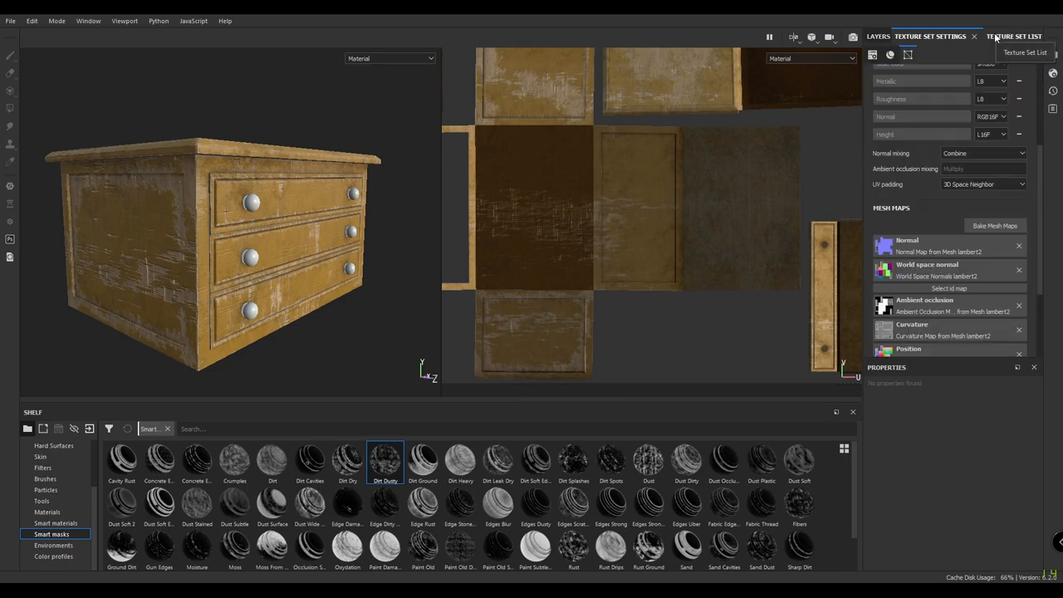
left_click(1014, 36)
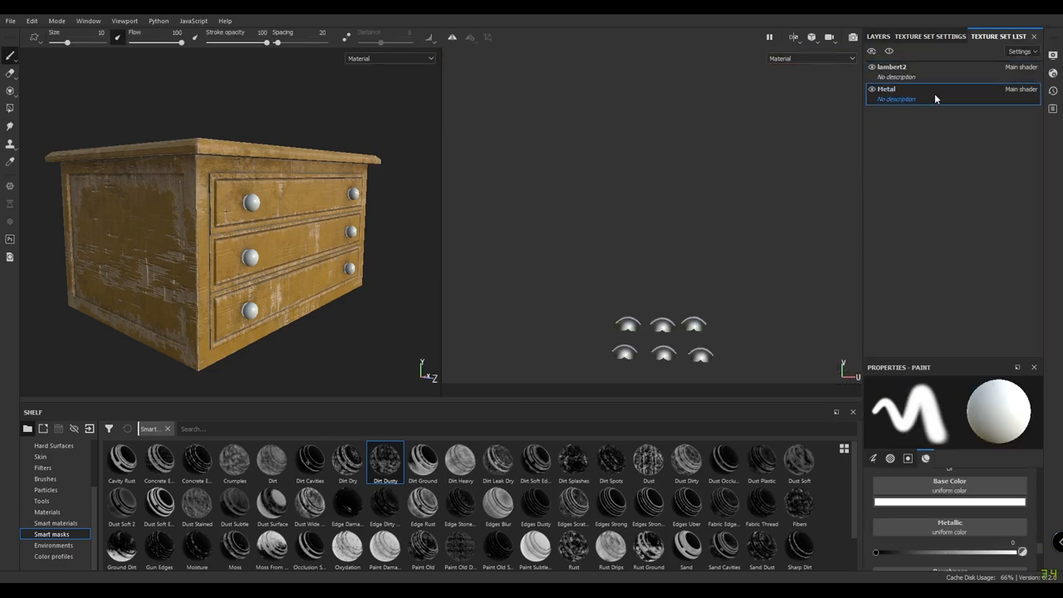
left_click(877, 36)
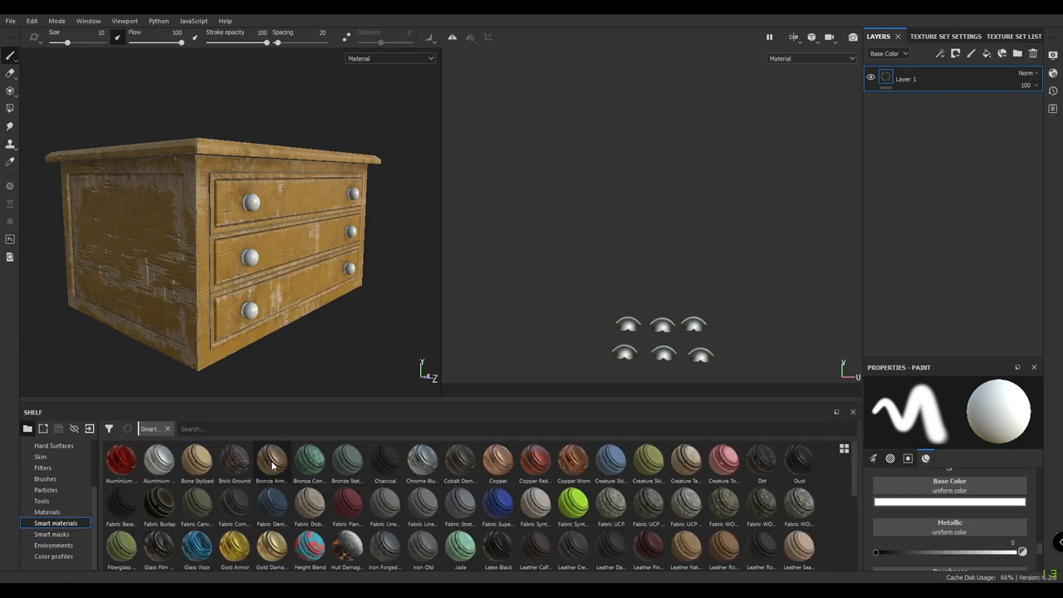
double_click(272, 459)
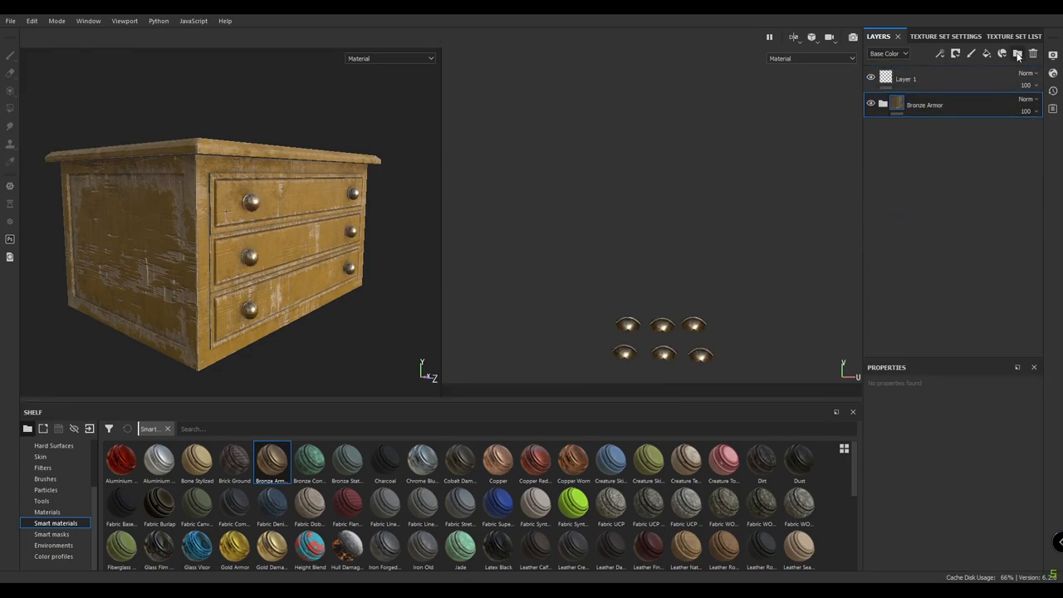
left_click(1032, 54)
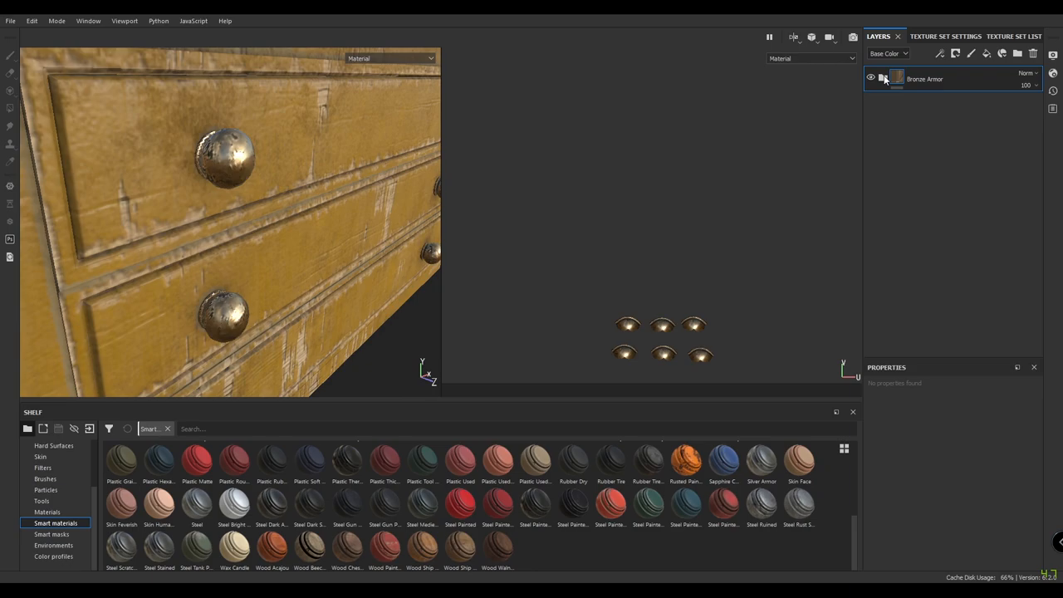
Step: Set the Bronze Armor Base Metal layer to metallic 0.9 and roughness 0.25
left_click(882, 79)
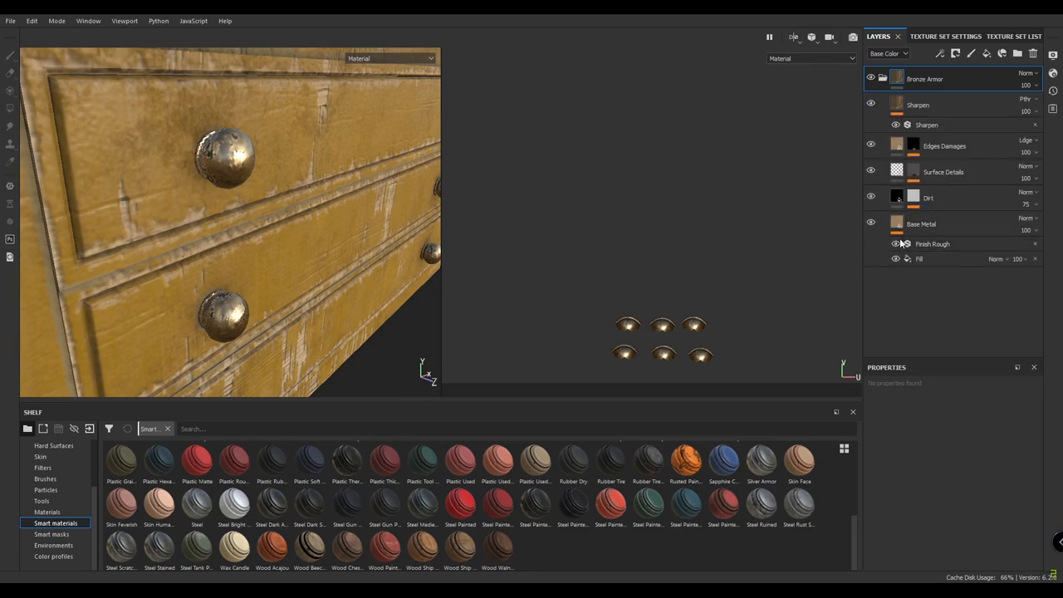
left_click(918, 258)
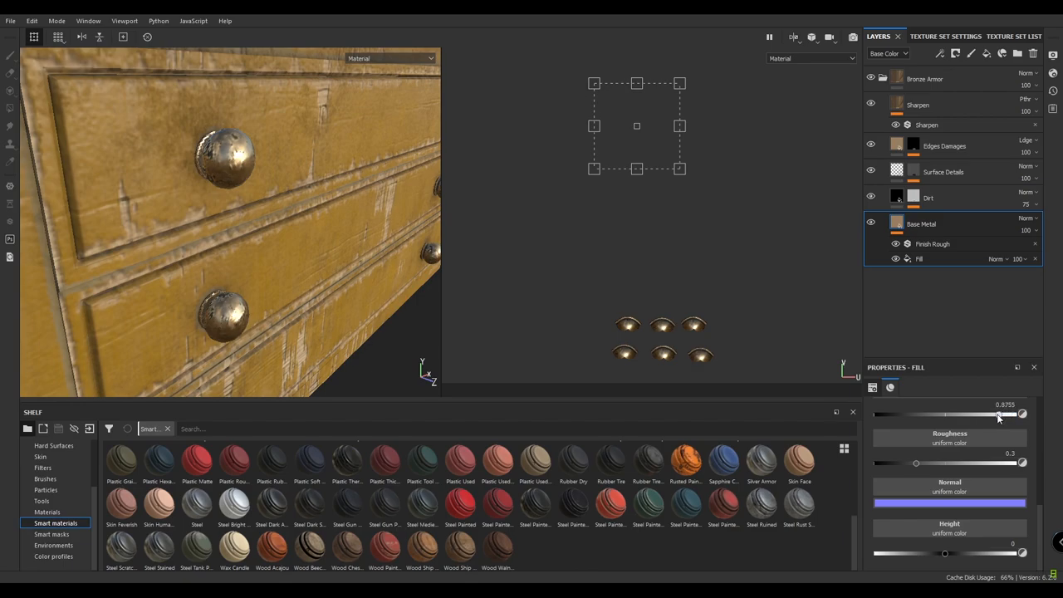
left_click_drag(999, 413, 1012, 414)
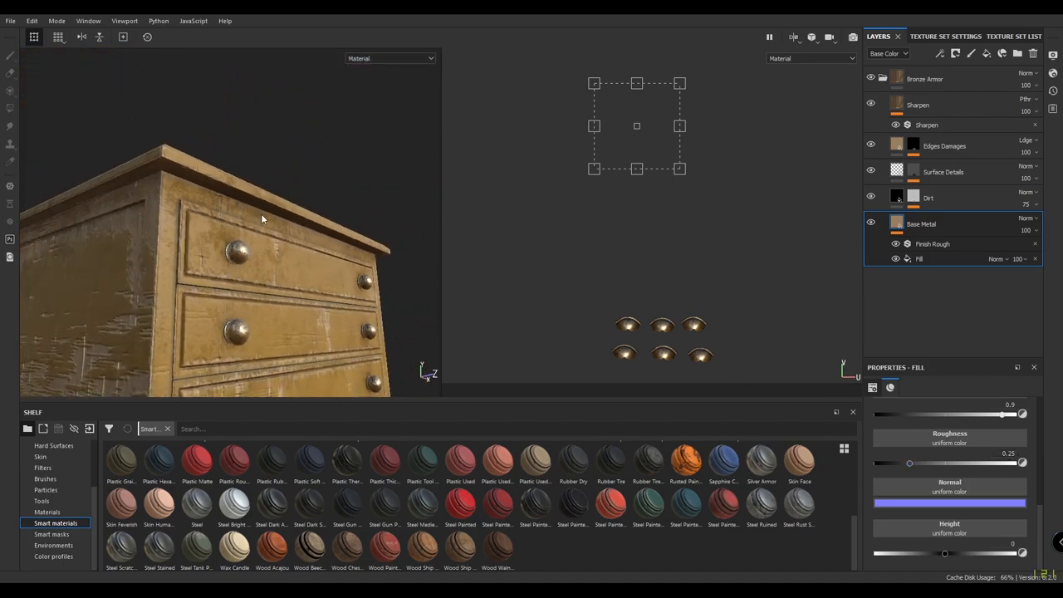
left_click_drag(261, 219, 226, 223)
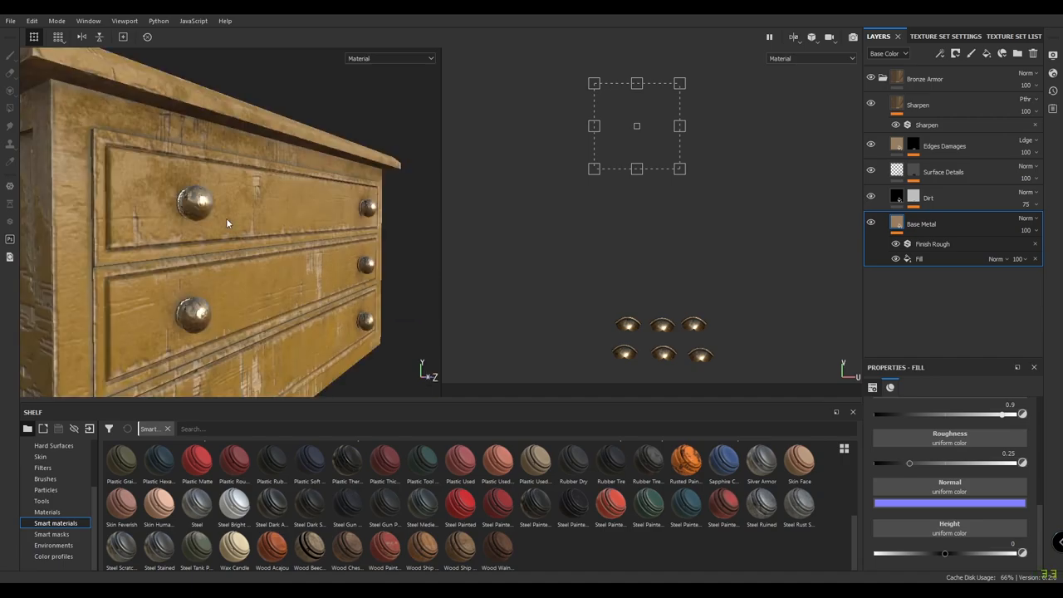
left_click_drag(227, 223, 265, 302)
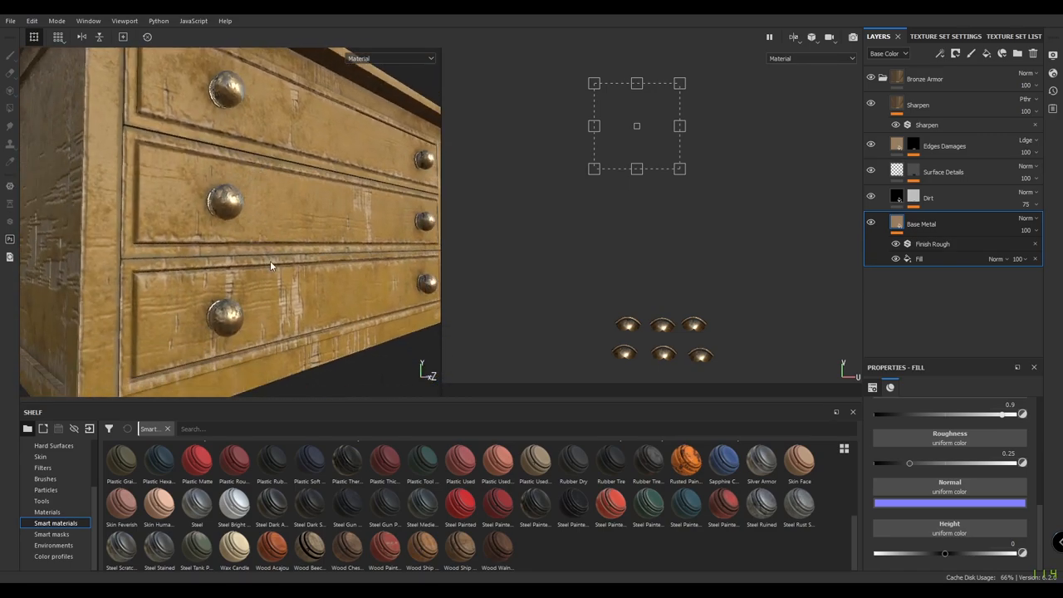
left_click_drag(269, 266, 280, 195)
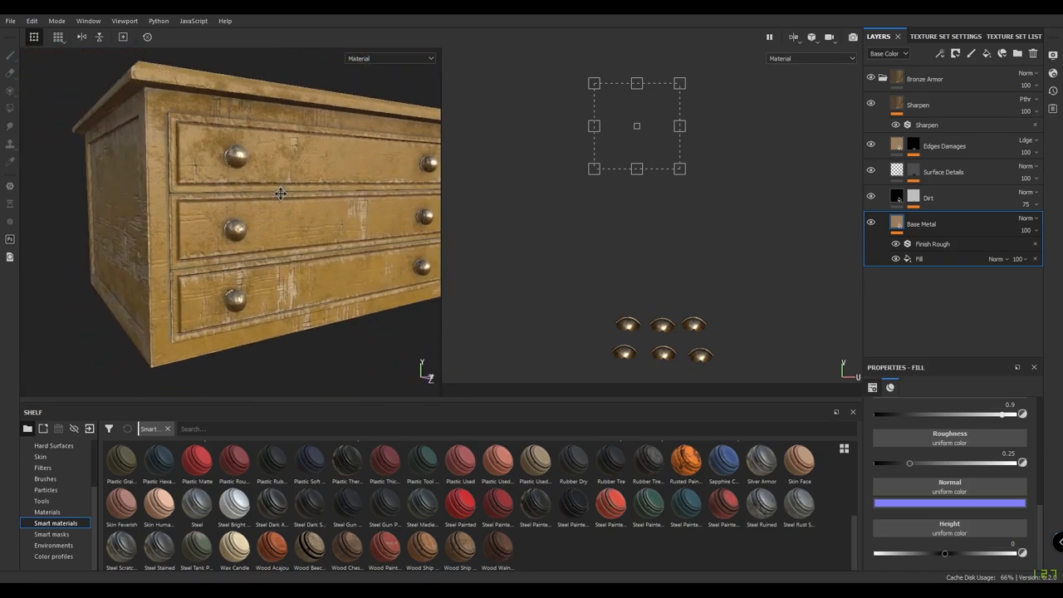
left_click_drag(279, 193, 291, 224)
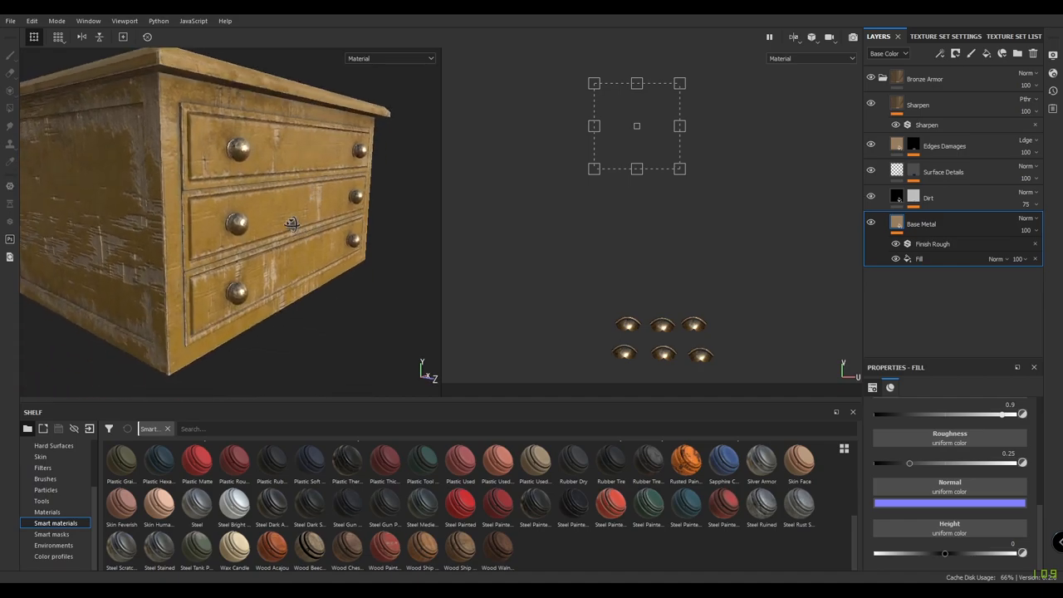